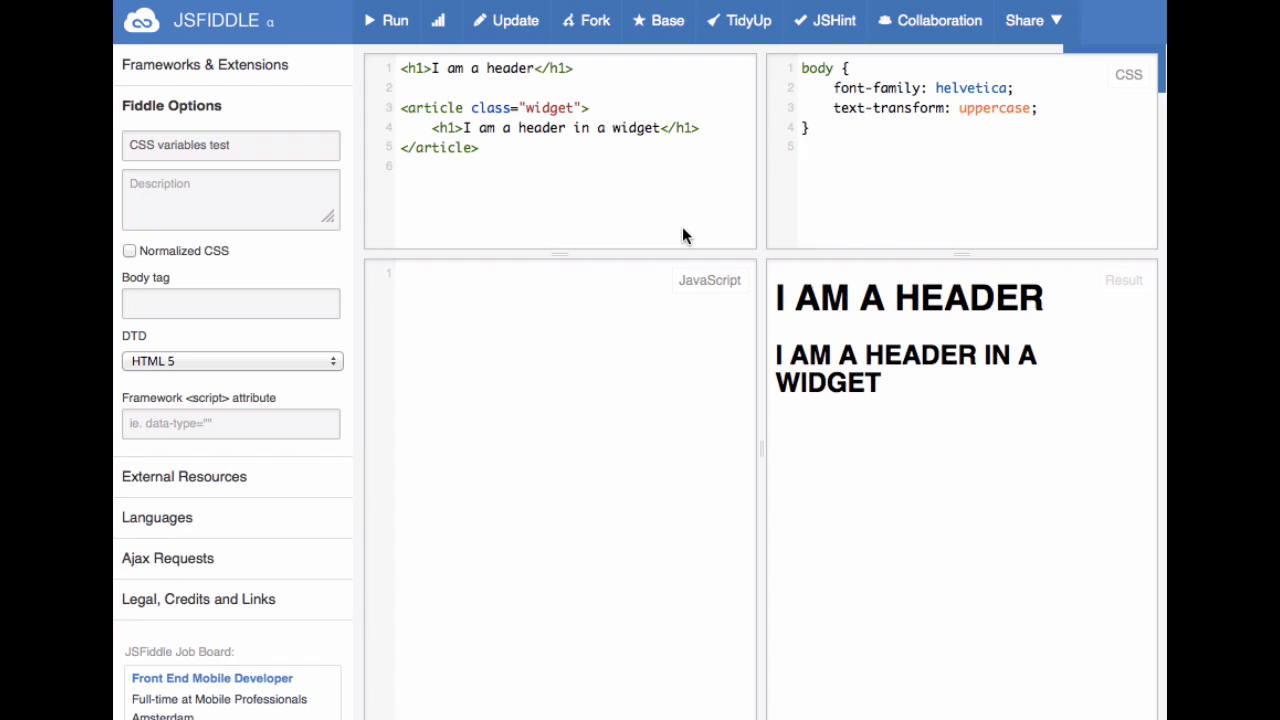
pyautogui.moveTo(548, 174)
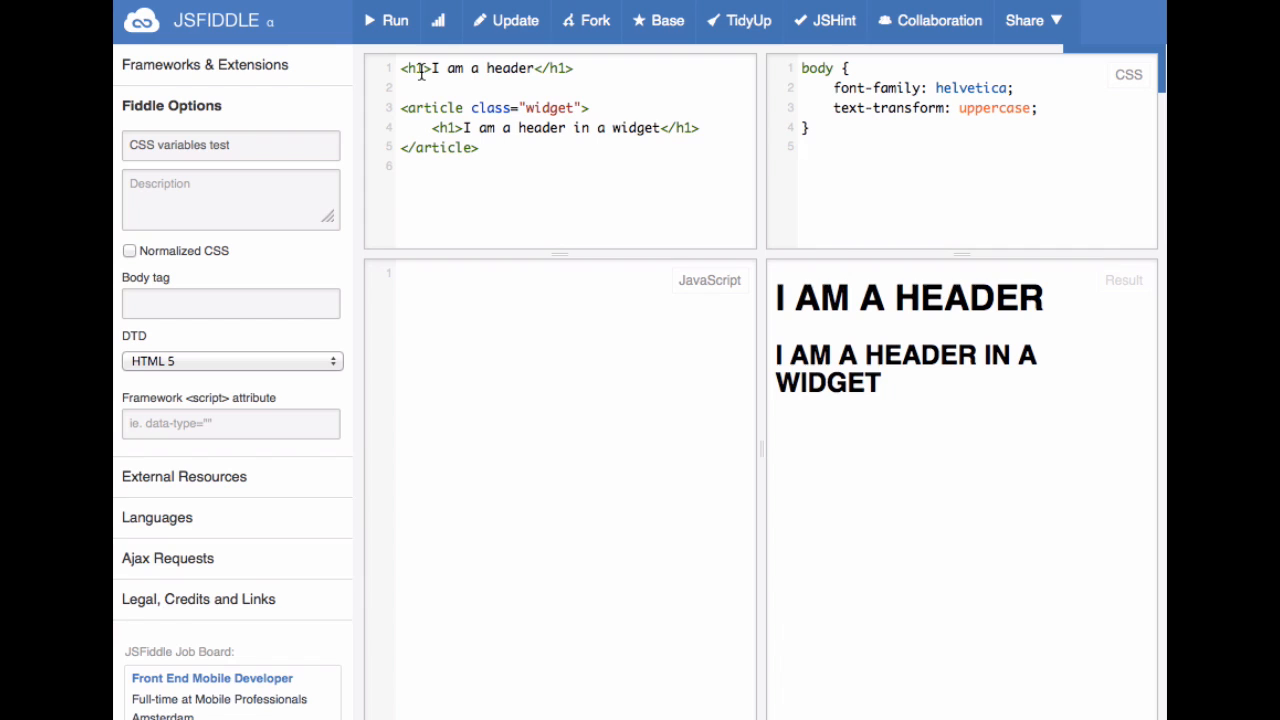
# Place the cursor at the end of line 3 in the CSS body rule for a new line.
pyautogui.click(805, 146)
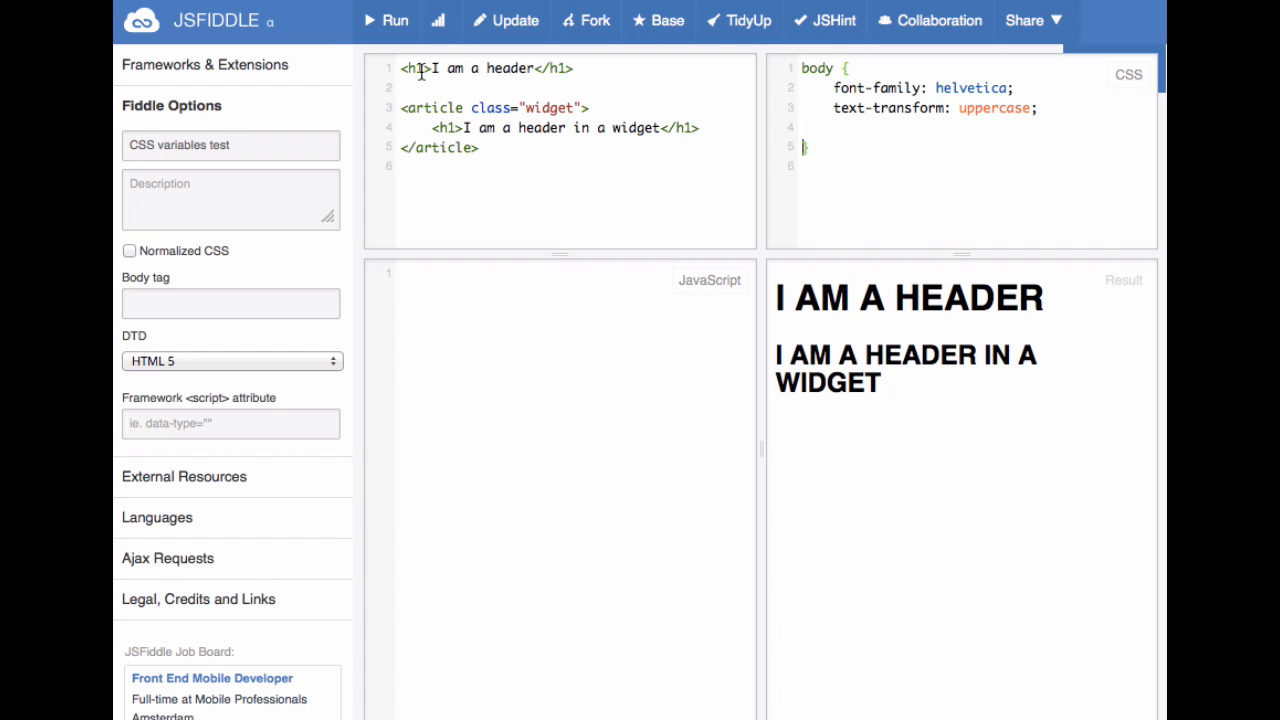
# Add 'var-background: #999;' to the body rule.
pyautogui.write('va')
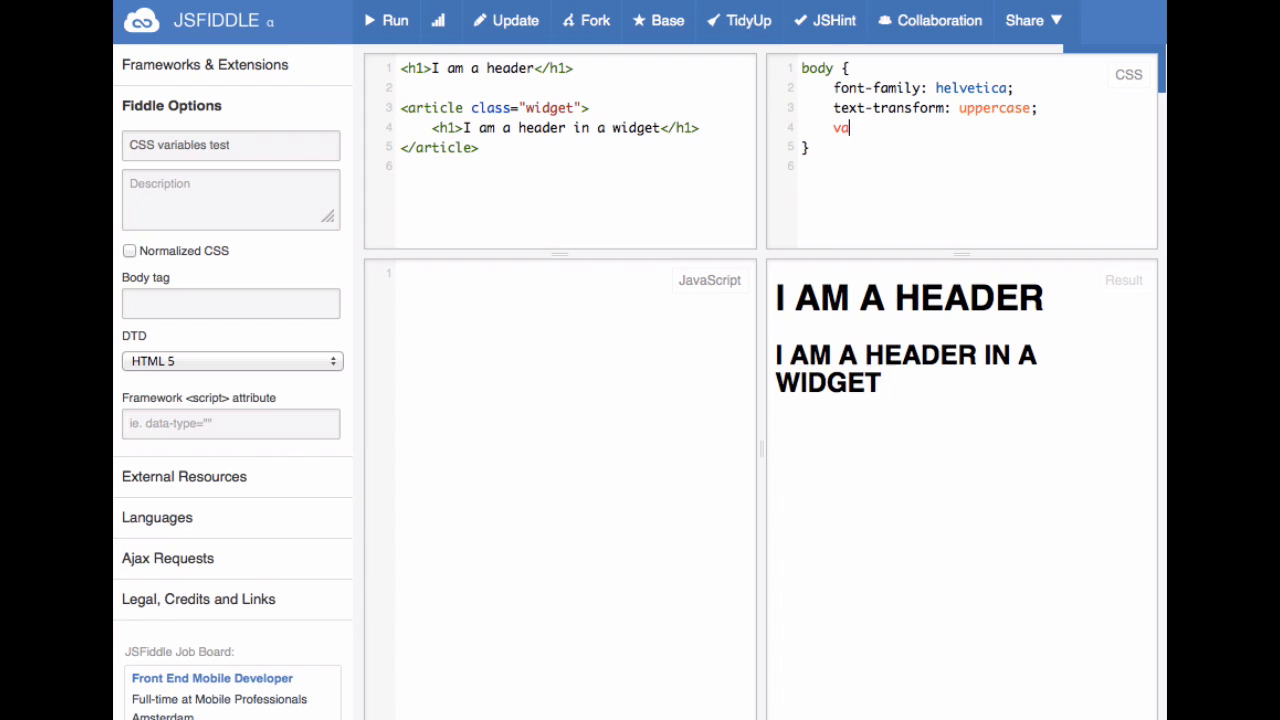
pyautogui.write('r-')
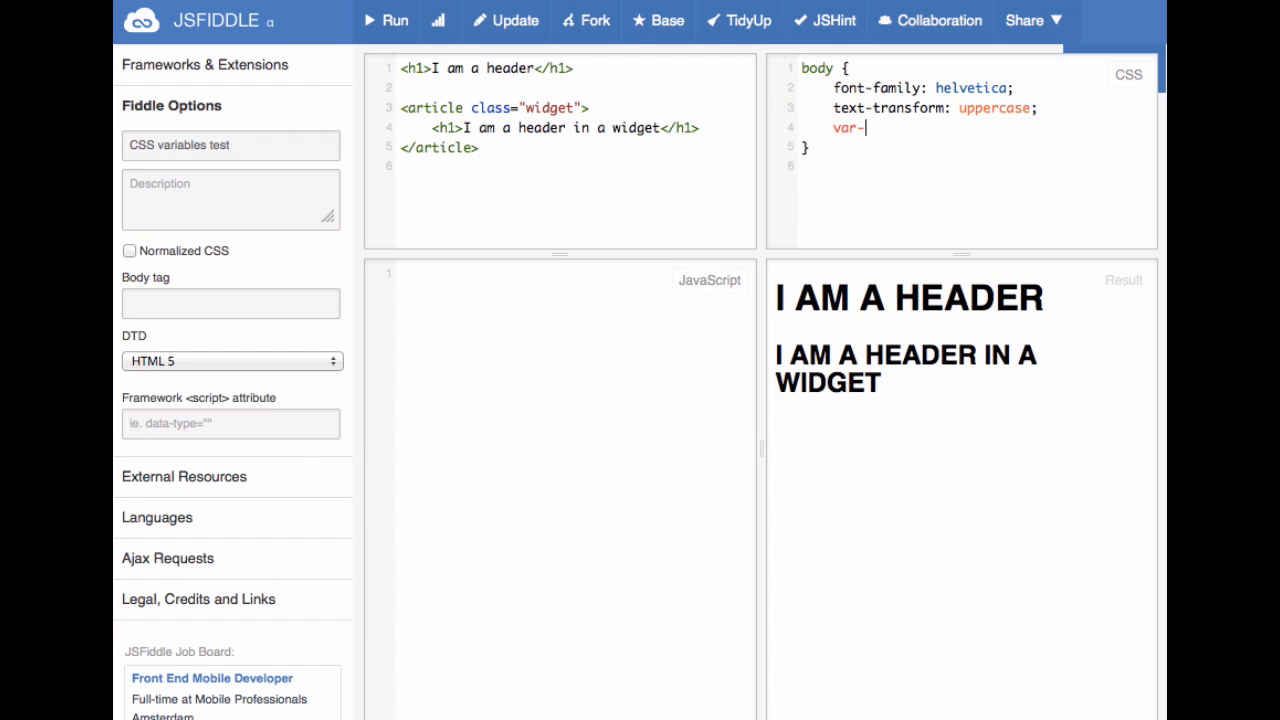
pyautogui.write('ba')
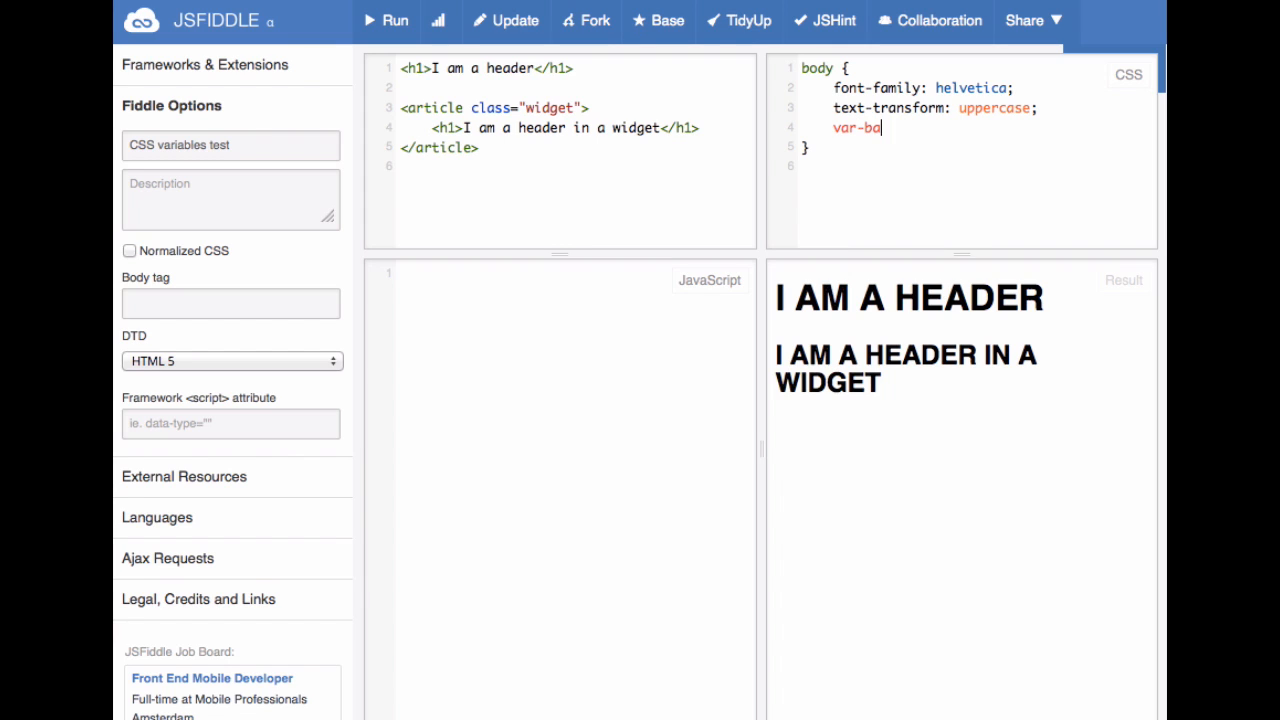
pyautogui.write('ckground:')
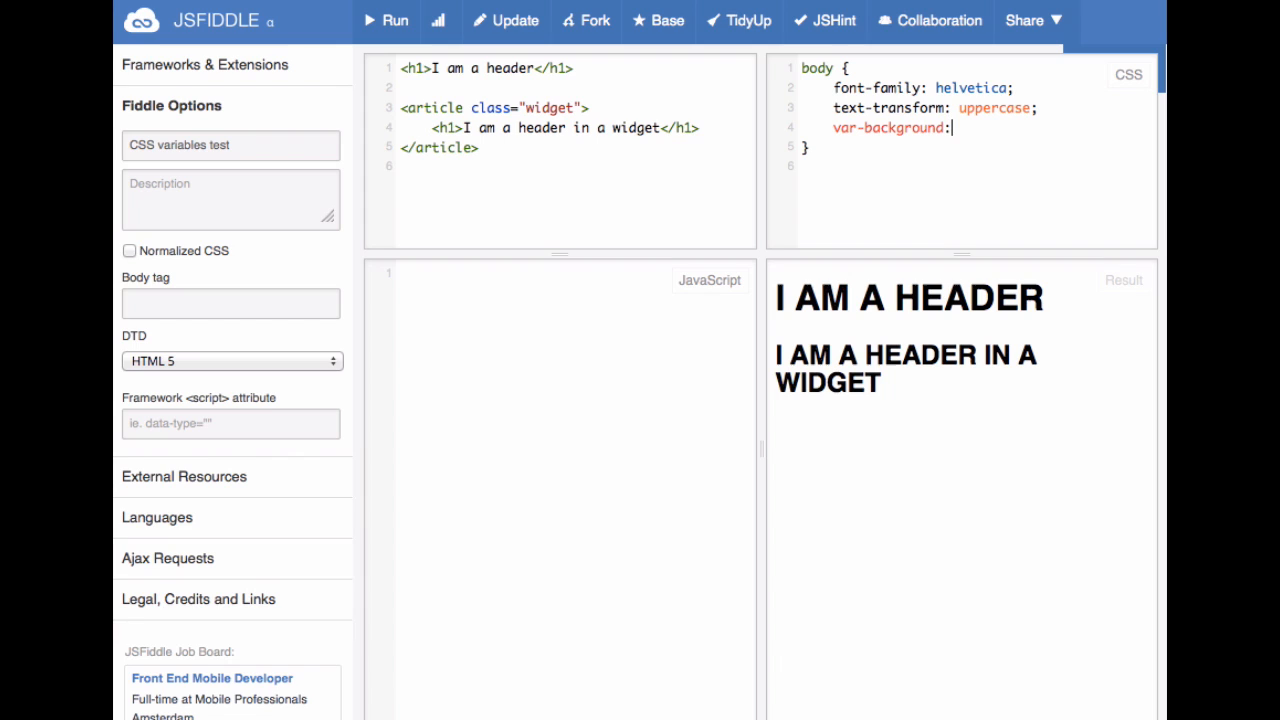
pyautogui.write('#999l')
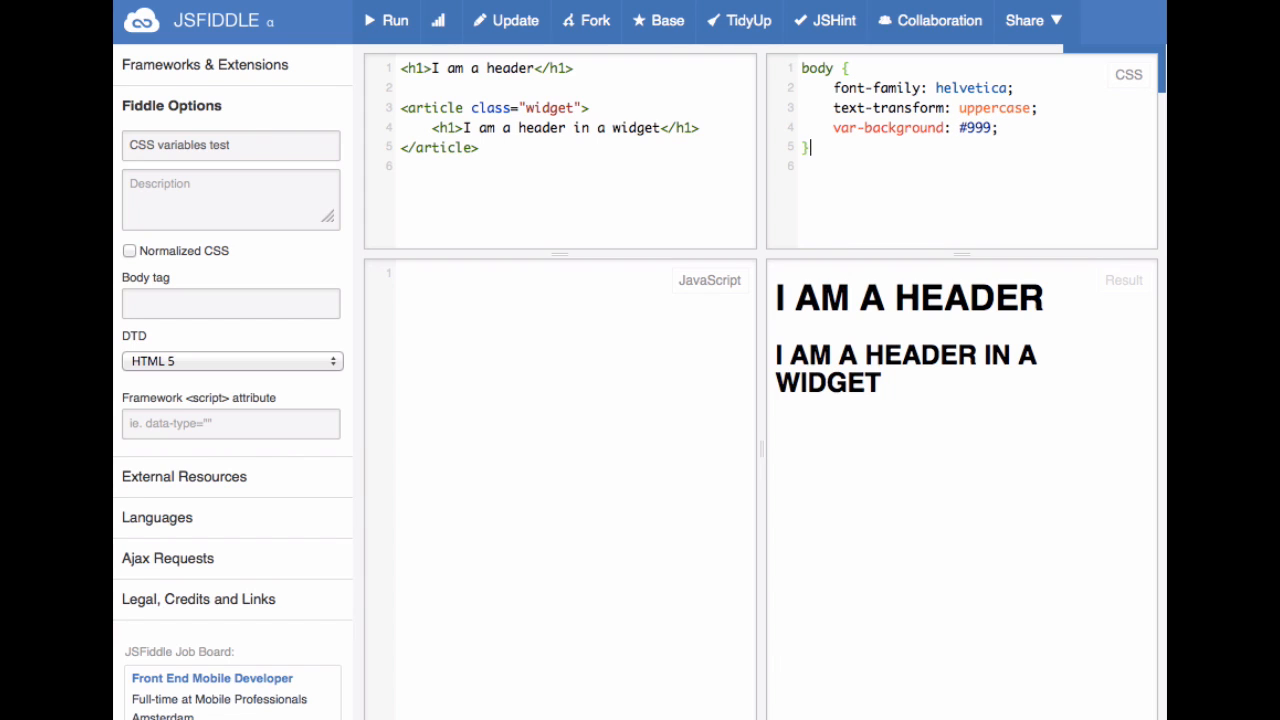
# Add an h1 rule with 'background: var(background);' and run the fiddle.
pyautogui.write('h1 {}')
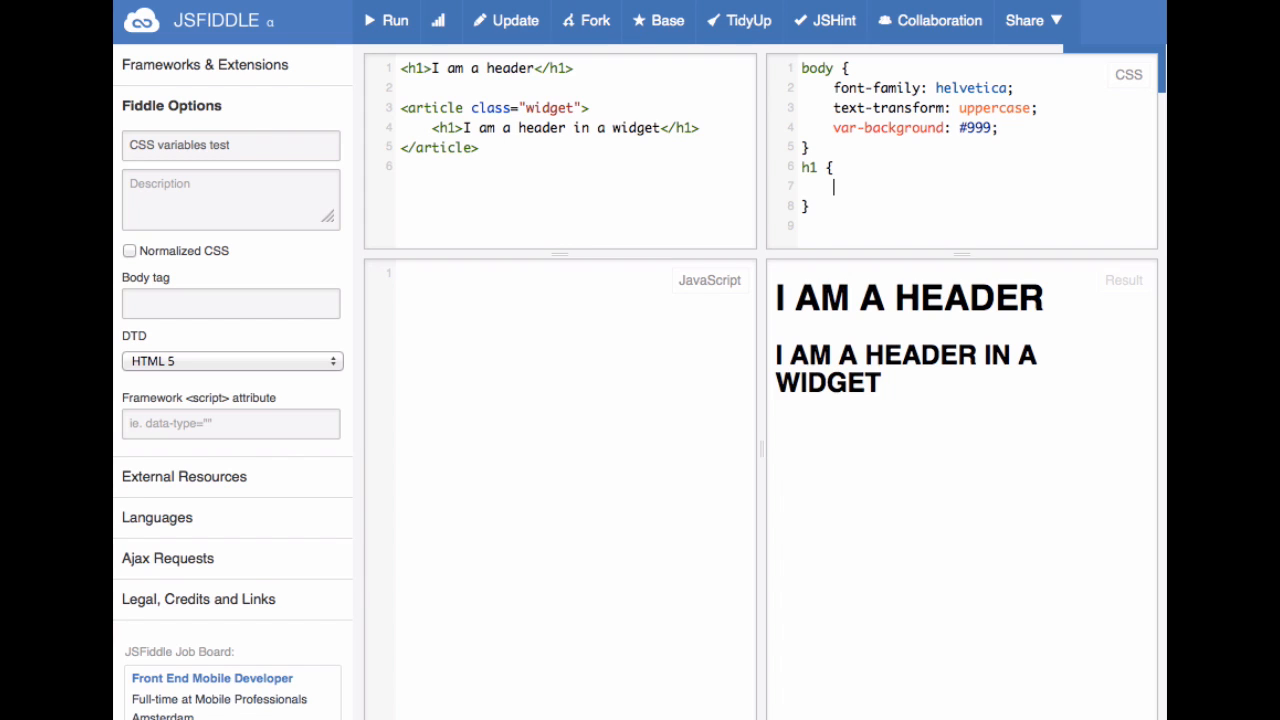
pyautogui.write('backgrou')
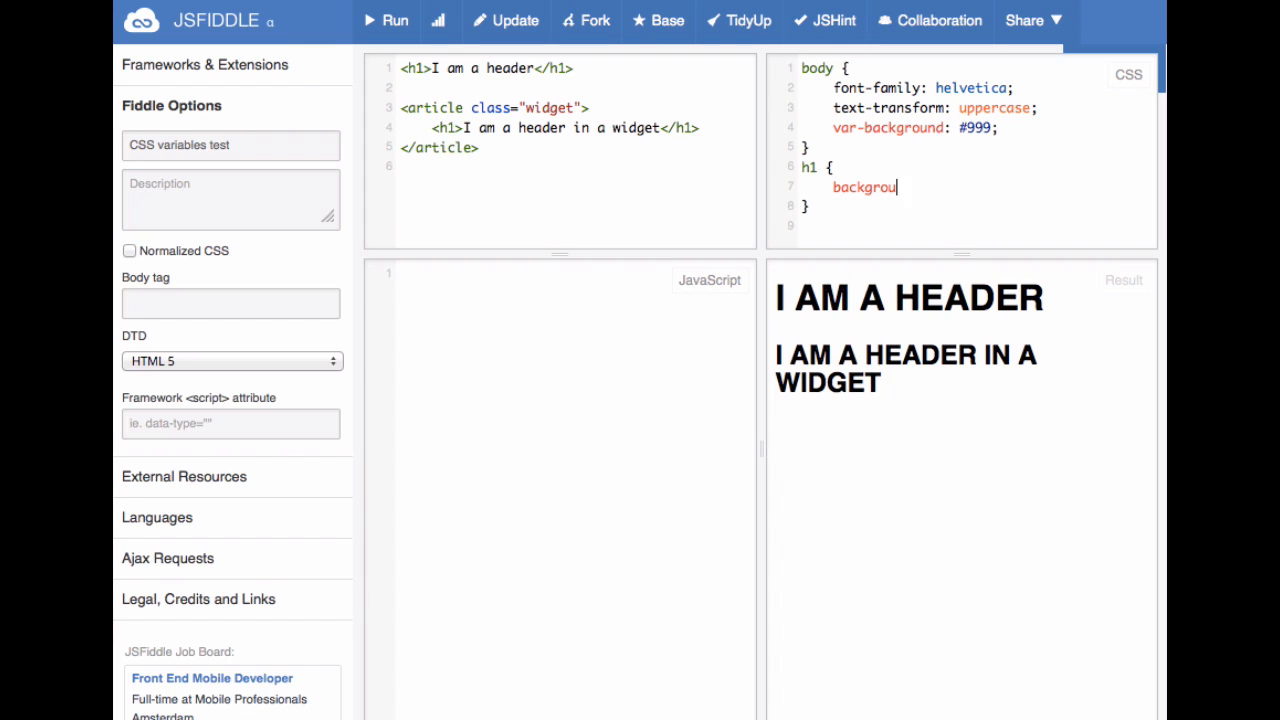
pyautogui.write('nd: var(')
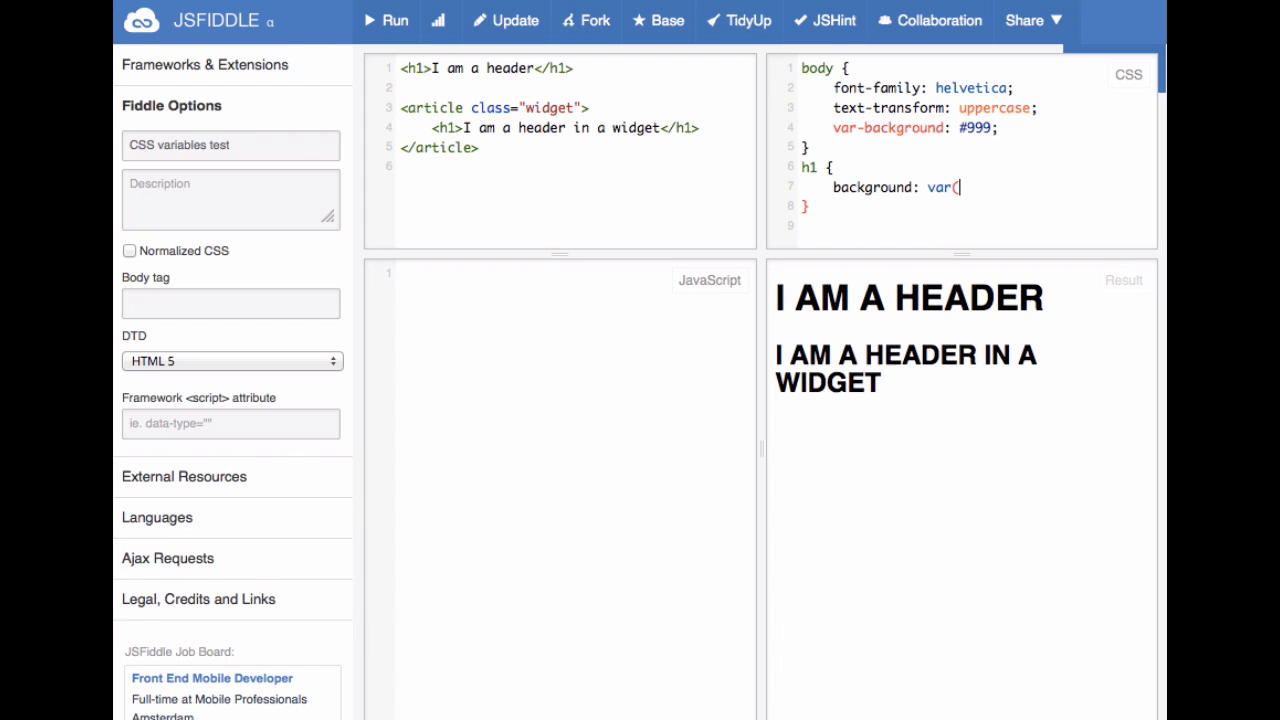
pyautogui.write('backg')
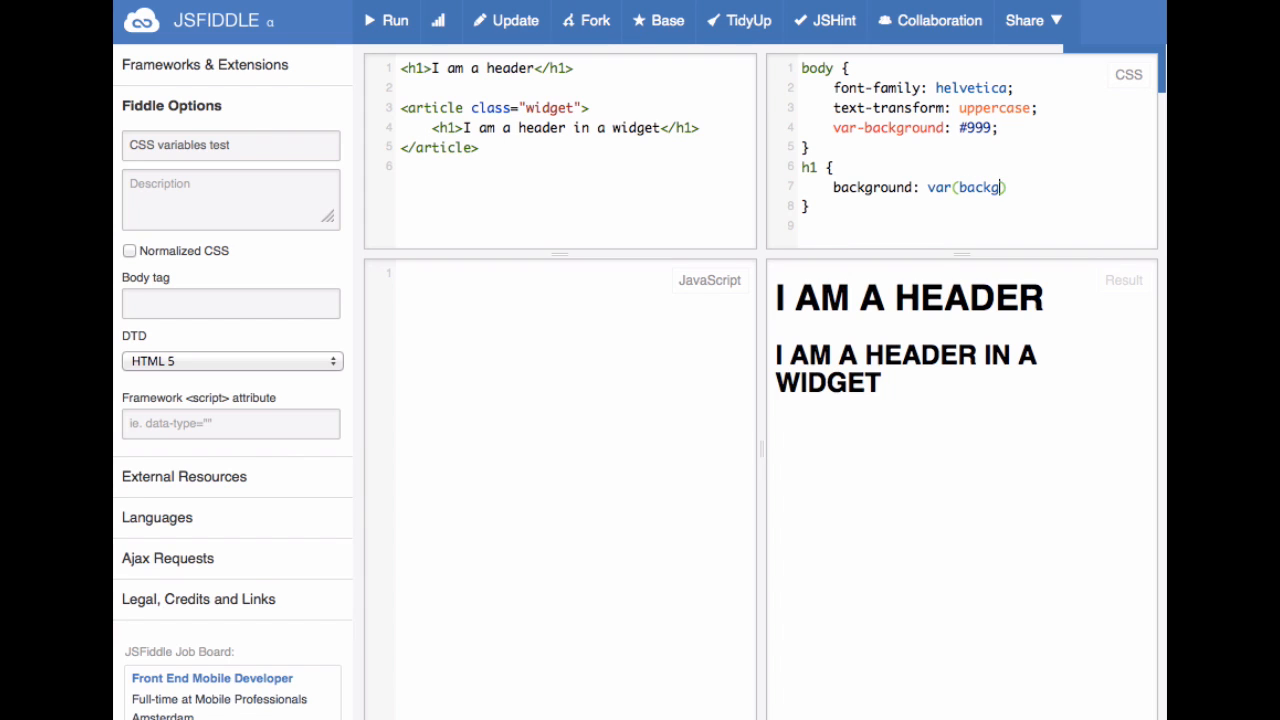
pyautogui.write('round);')
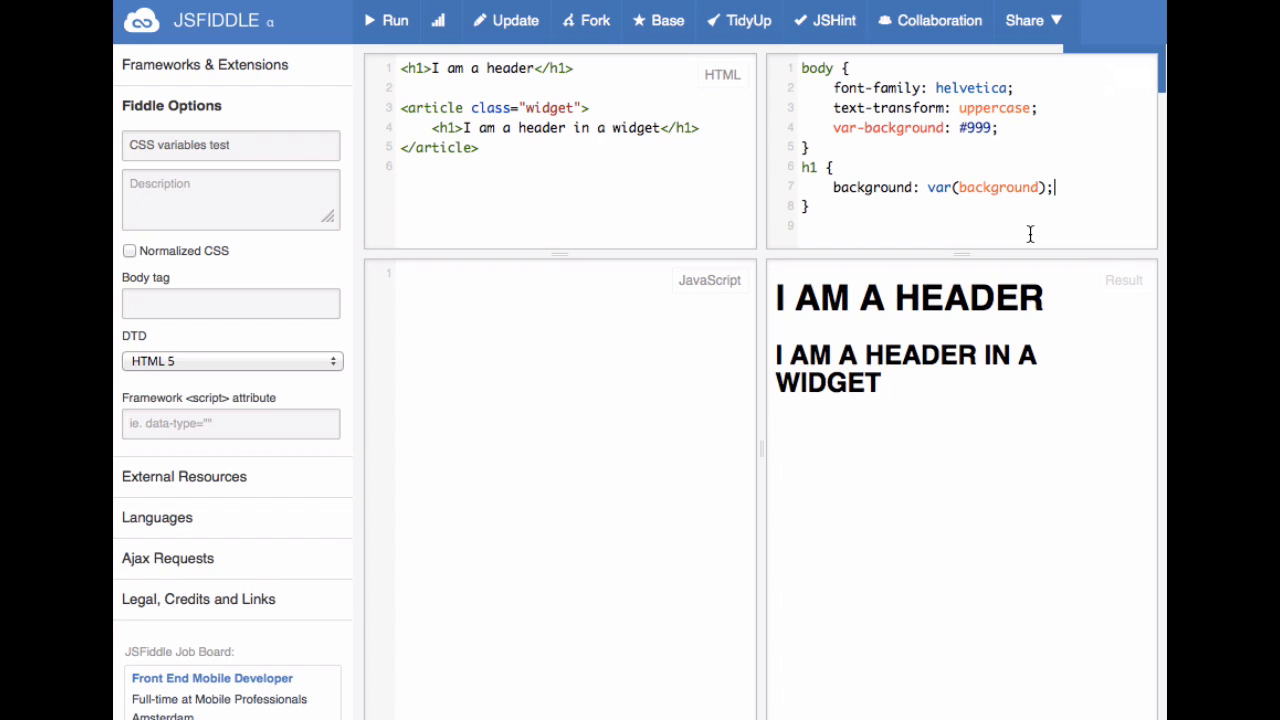
pyautogui.click(394, 20)
pyautogui.write('.')
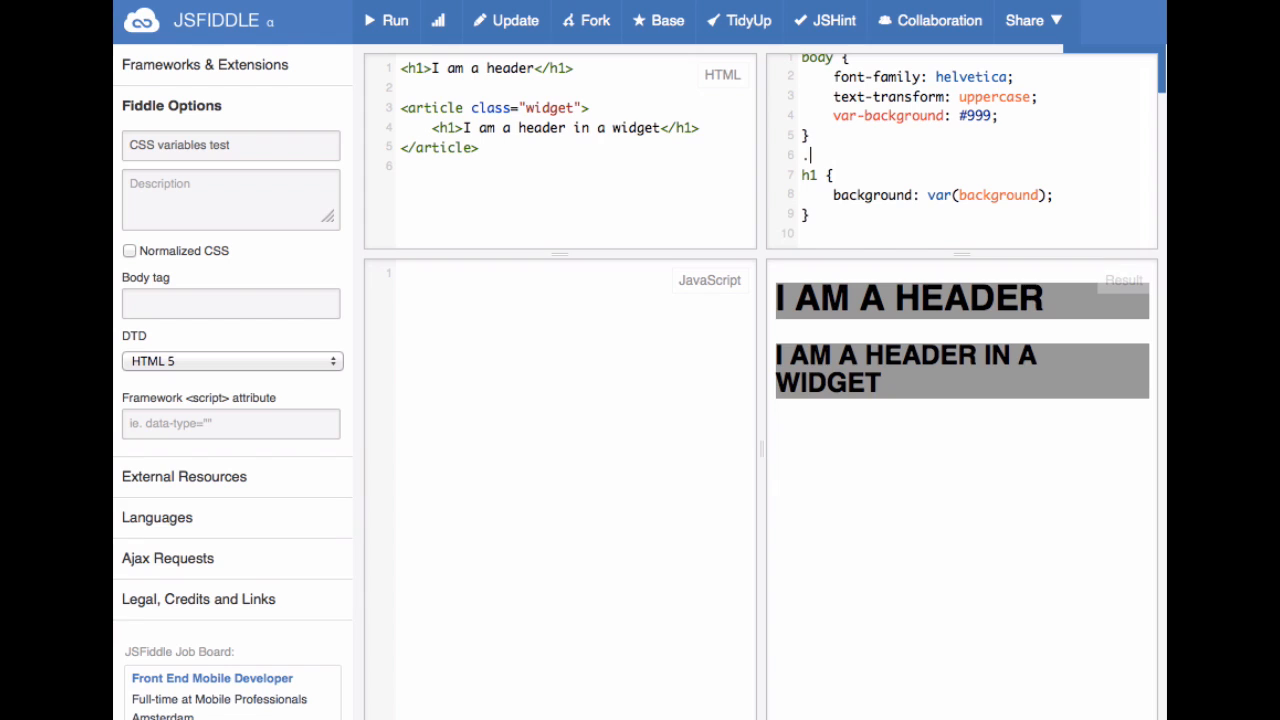
# Add a .widget rule setting var-background to #ccc, correcting the colour typo.
pyautogui.write('widt')
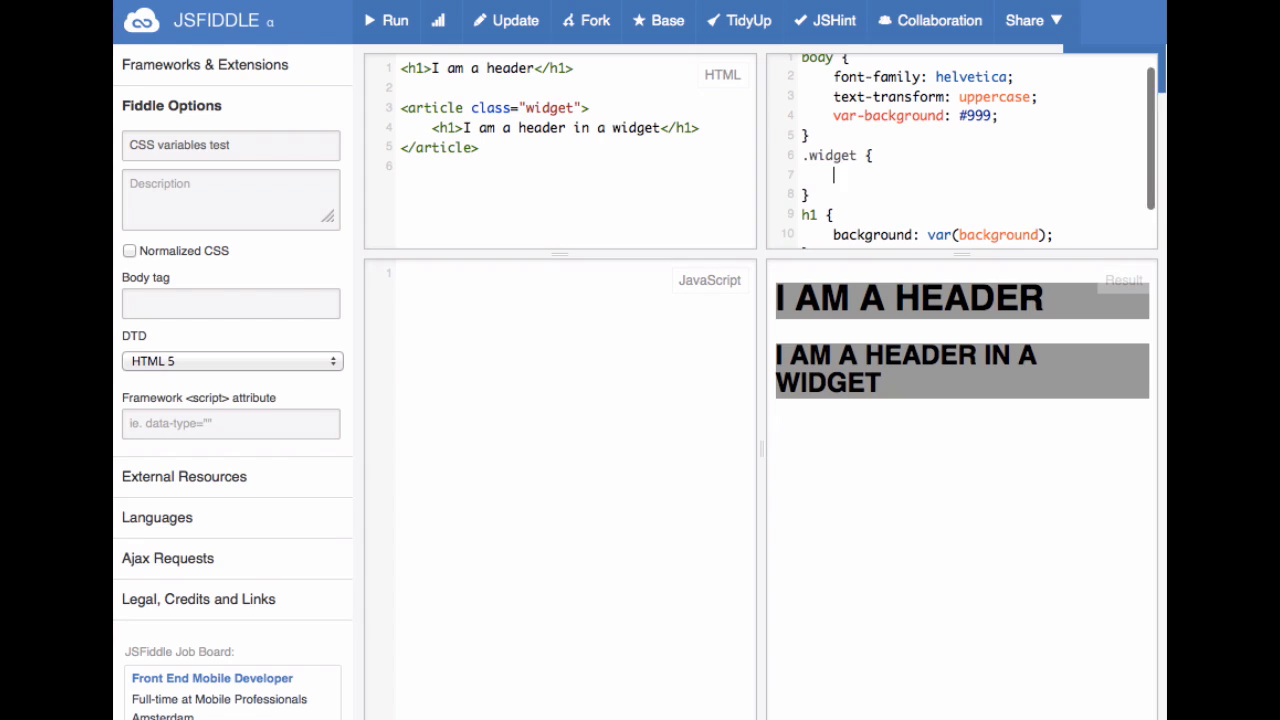
pyautogui.write('var-ba')
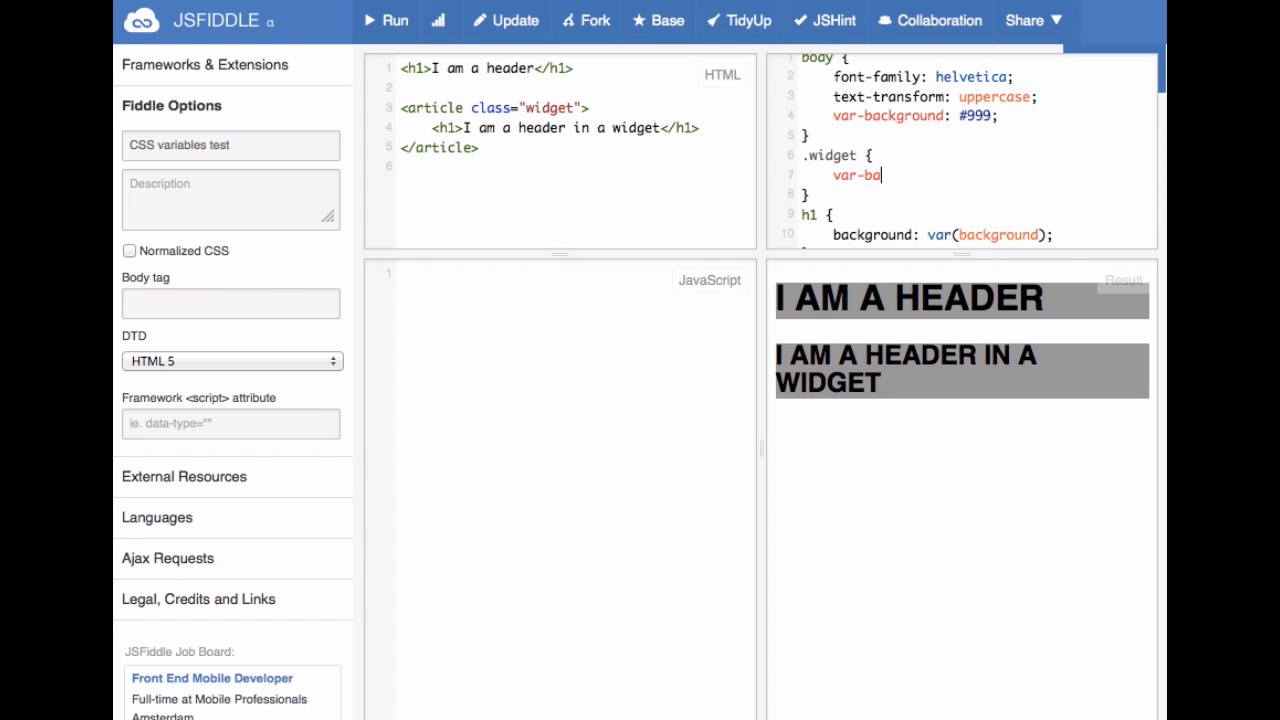
pyautogui.write('ckground: #cccc;')
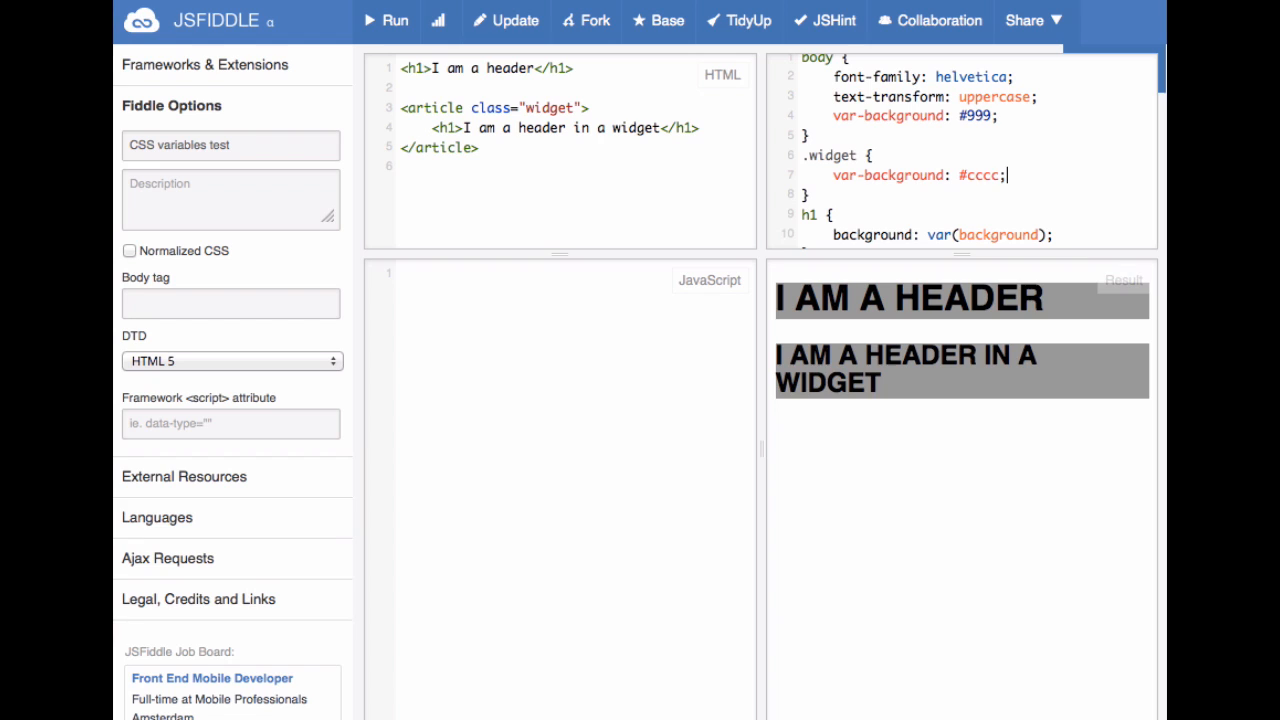
pyautogui.press('Backspace')
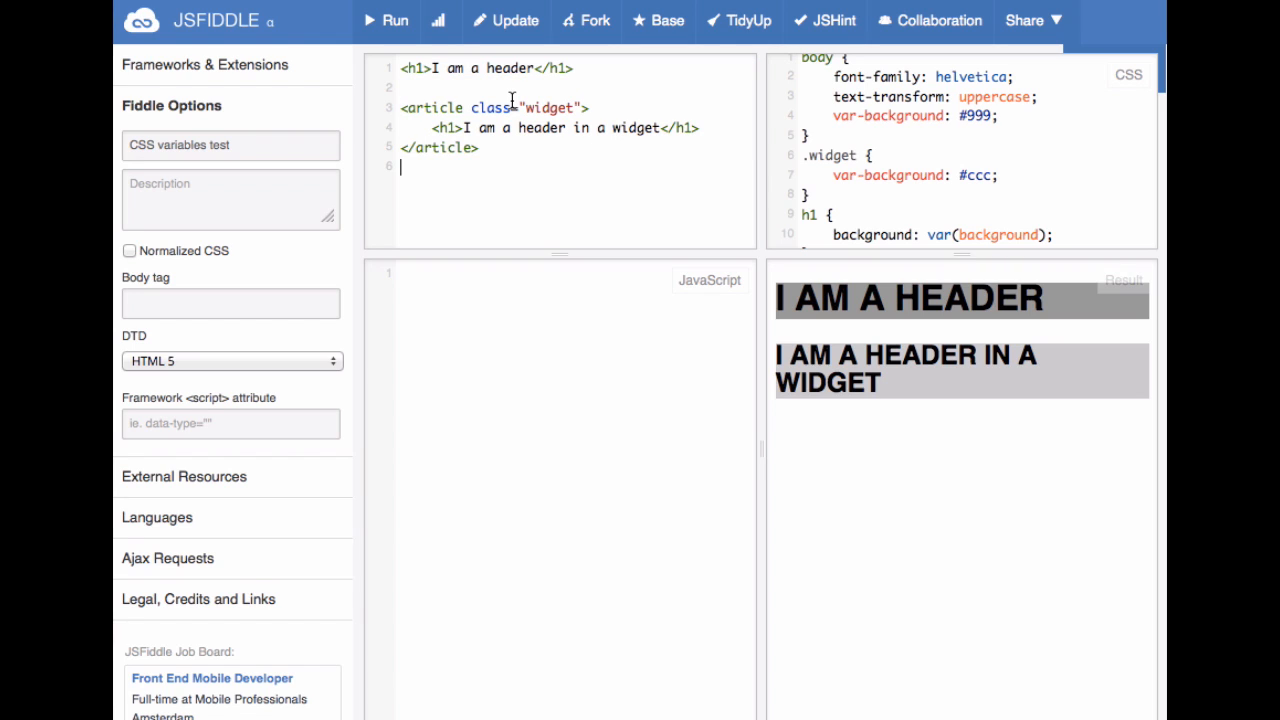
# Add a third 'I am a header' h1 and define var-headerwidth: 100px in the h1 rule.
pyautogui.write('<h1>I am a header</h1>')
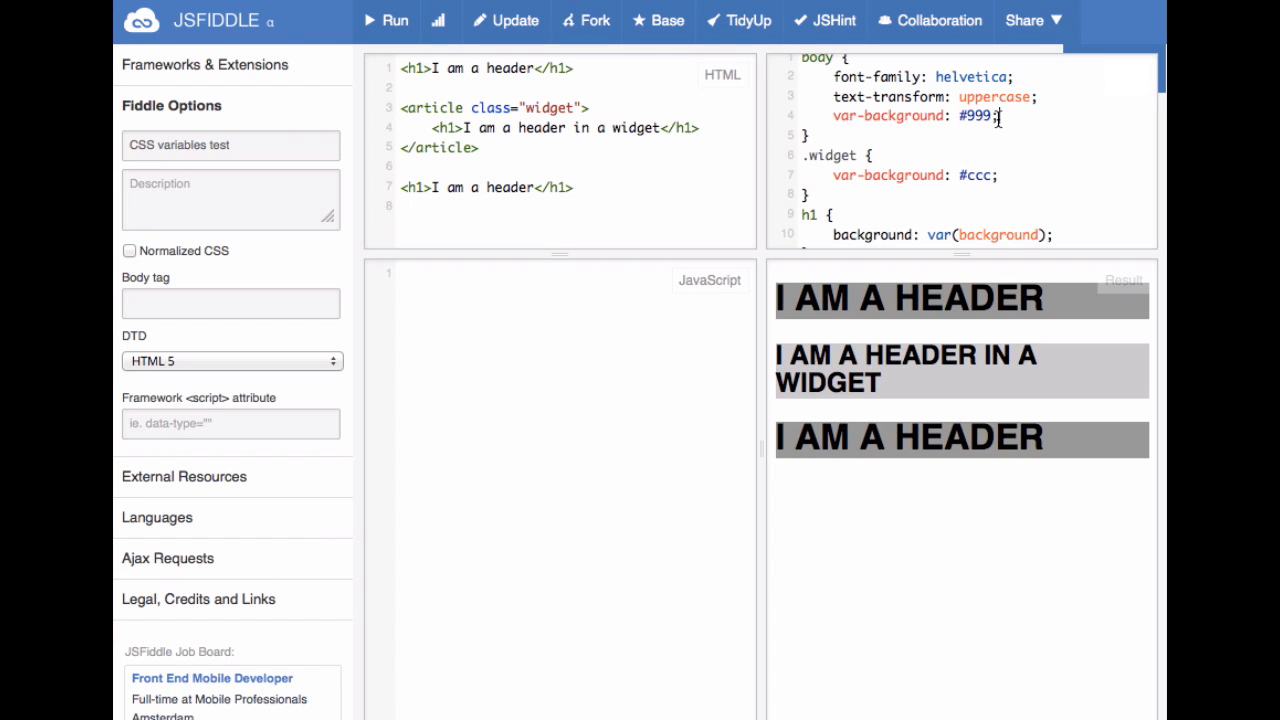
pyautogui.write('va')
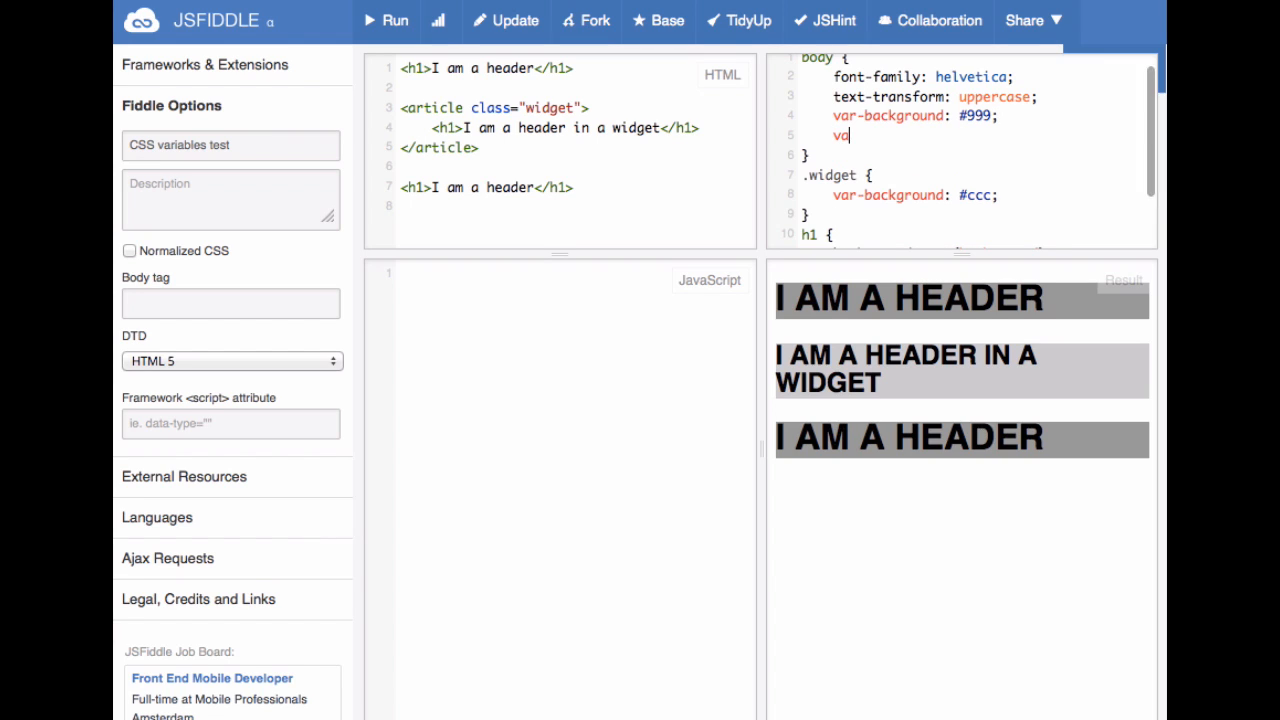
pyautogui.write('r-')
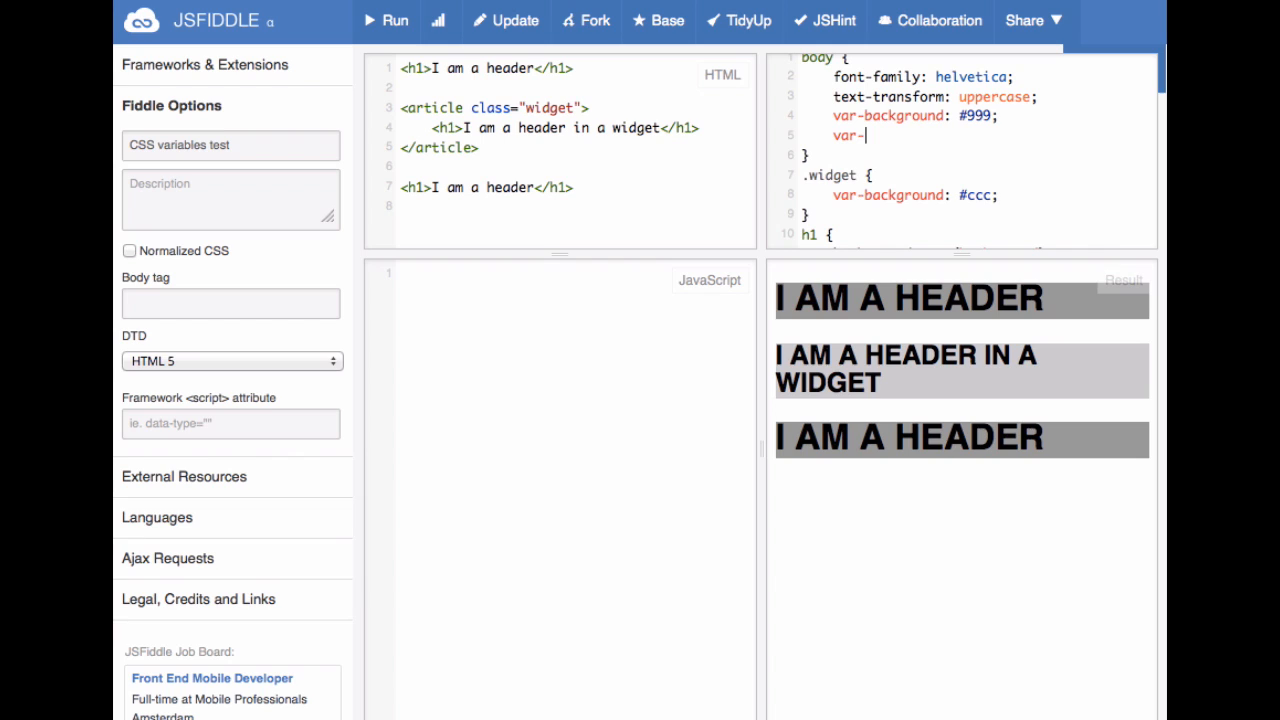
pyautogui.write('w')
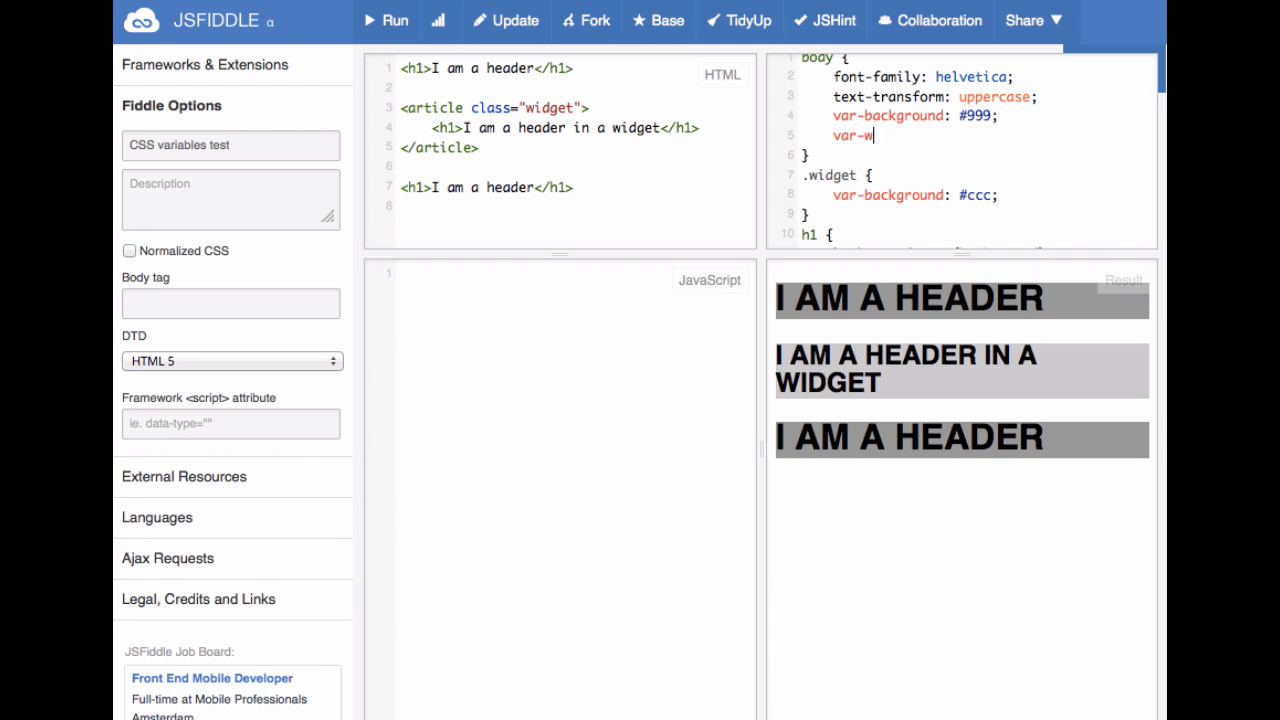
pyautogui.write('headerwid')
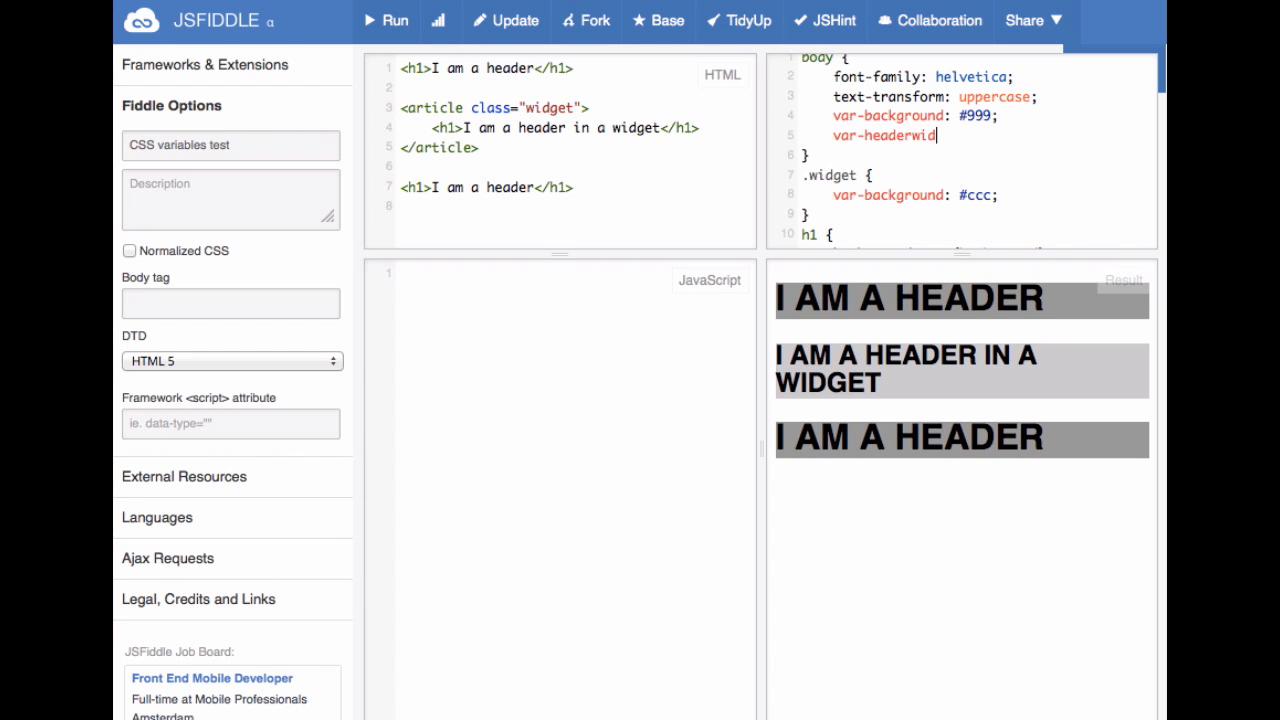
pyautogui.write('th: 100px;')
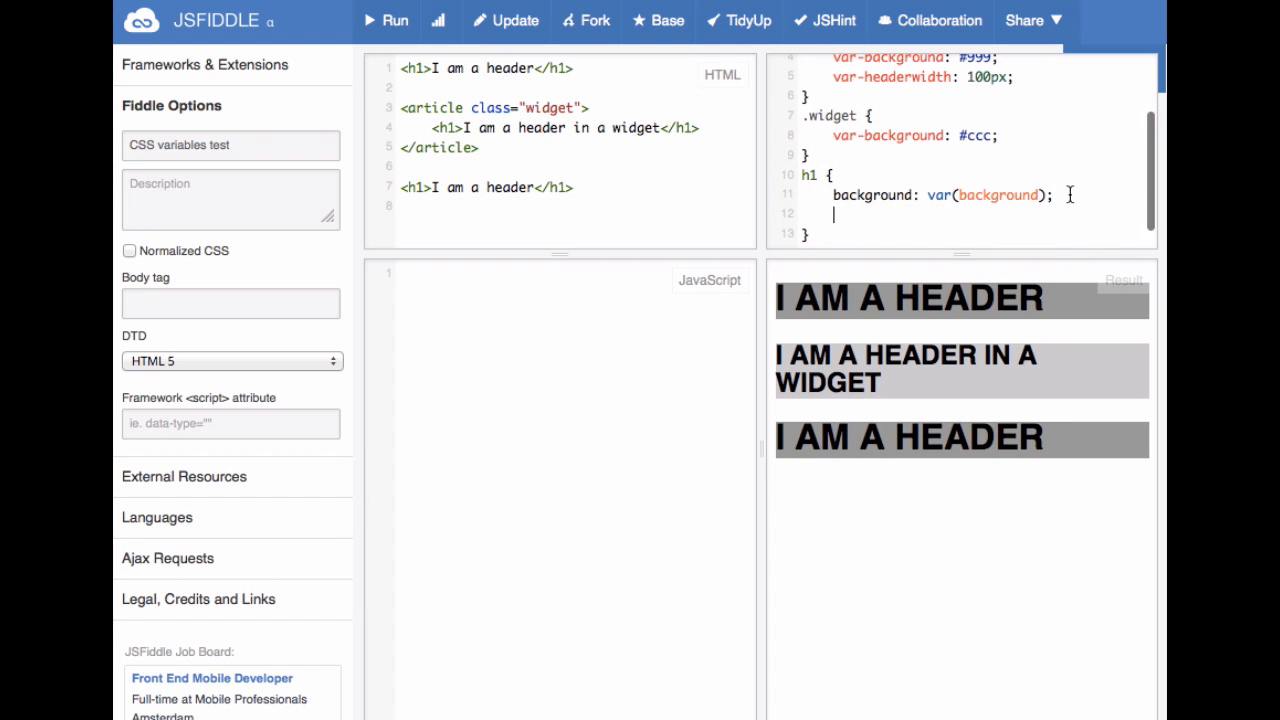
# Set the h1 width to var(headerwidth).
pyautogui.write('width: v')
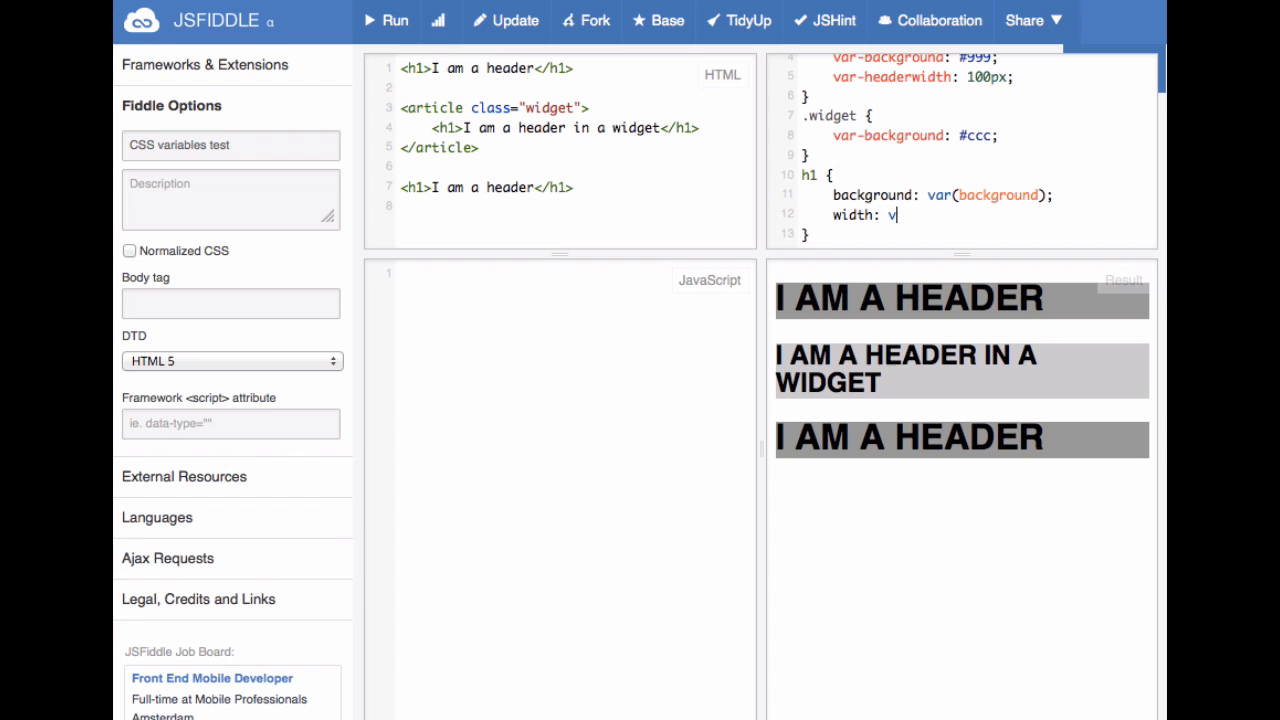
pyautogui.write('ar(header')
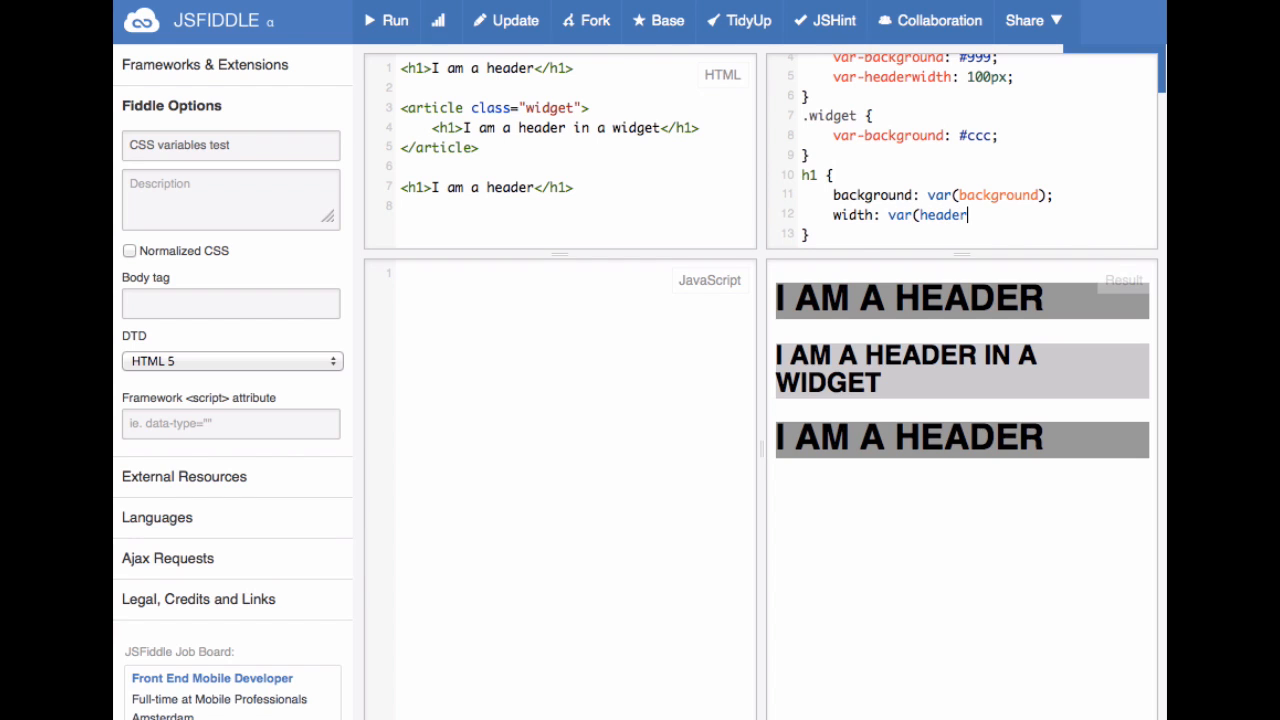
pyautogui.write('width);')
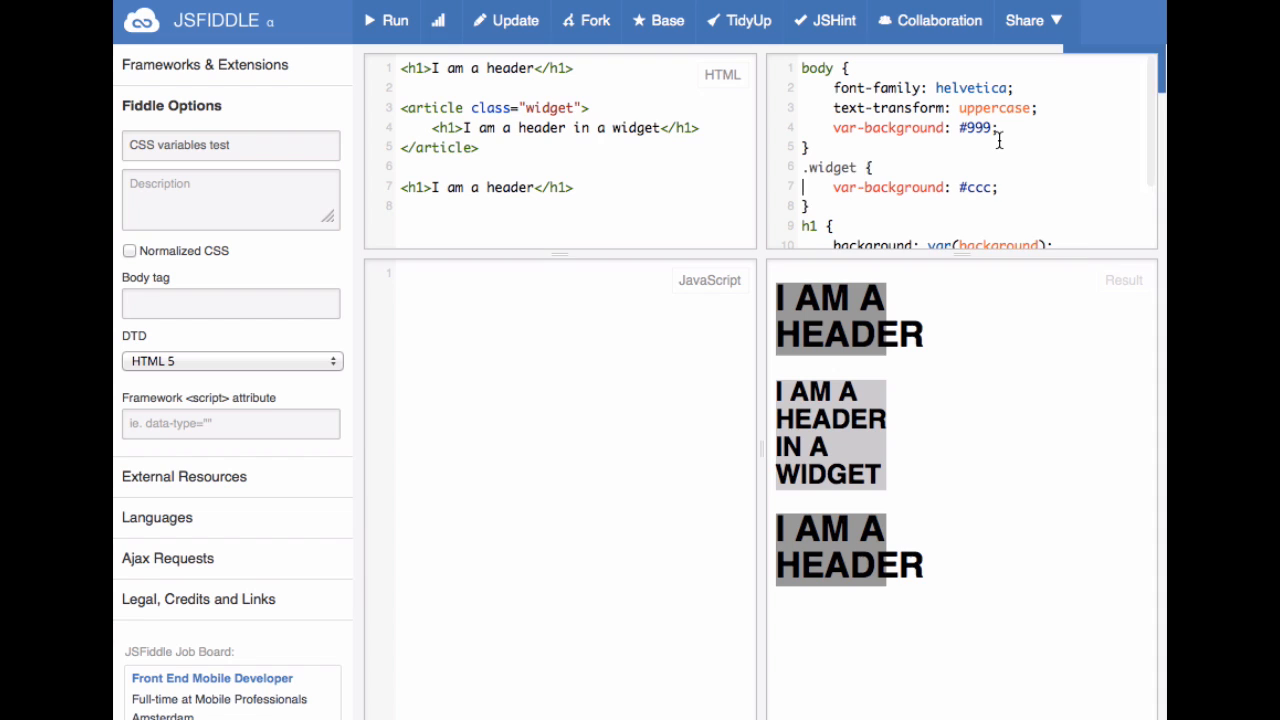
# Scope var-headerwidth to .widget and halve the width with calc(var(headerwidth)/2).
pyautogui.scroll(-3)
pyautogui.write('var-headerwidth: 100px;')
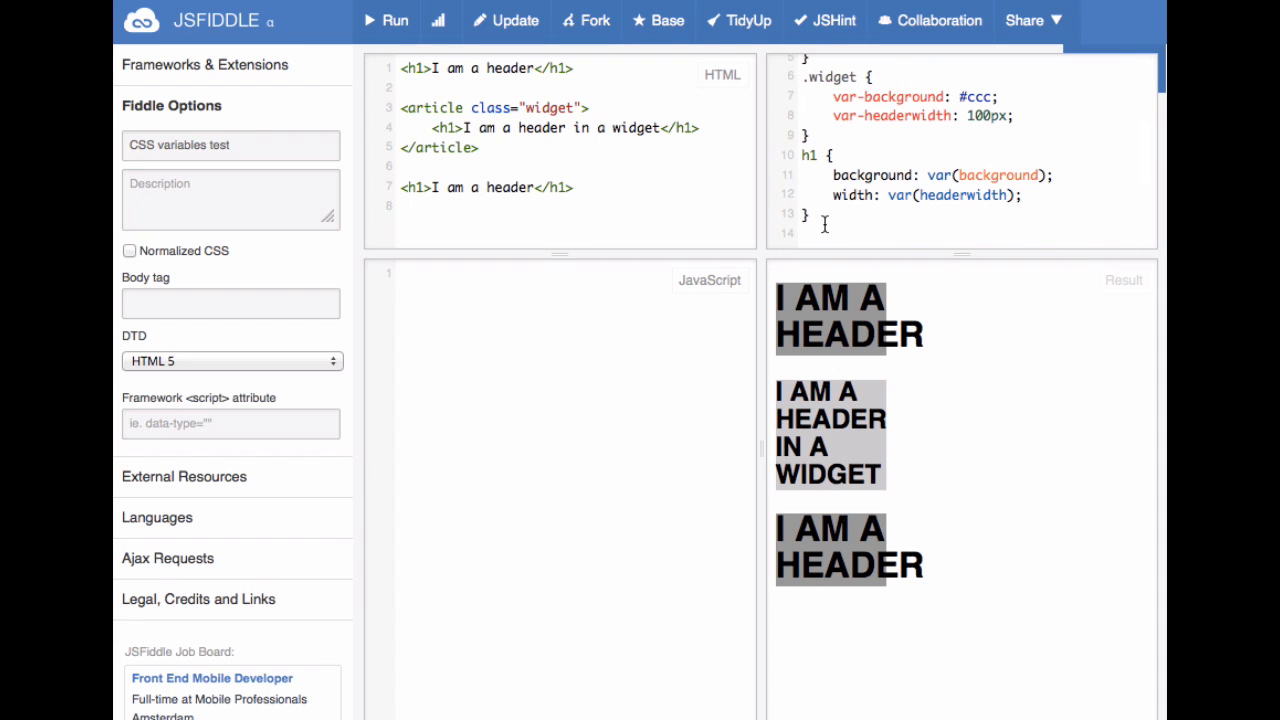
pyautogui.click(394, 20)
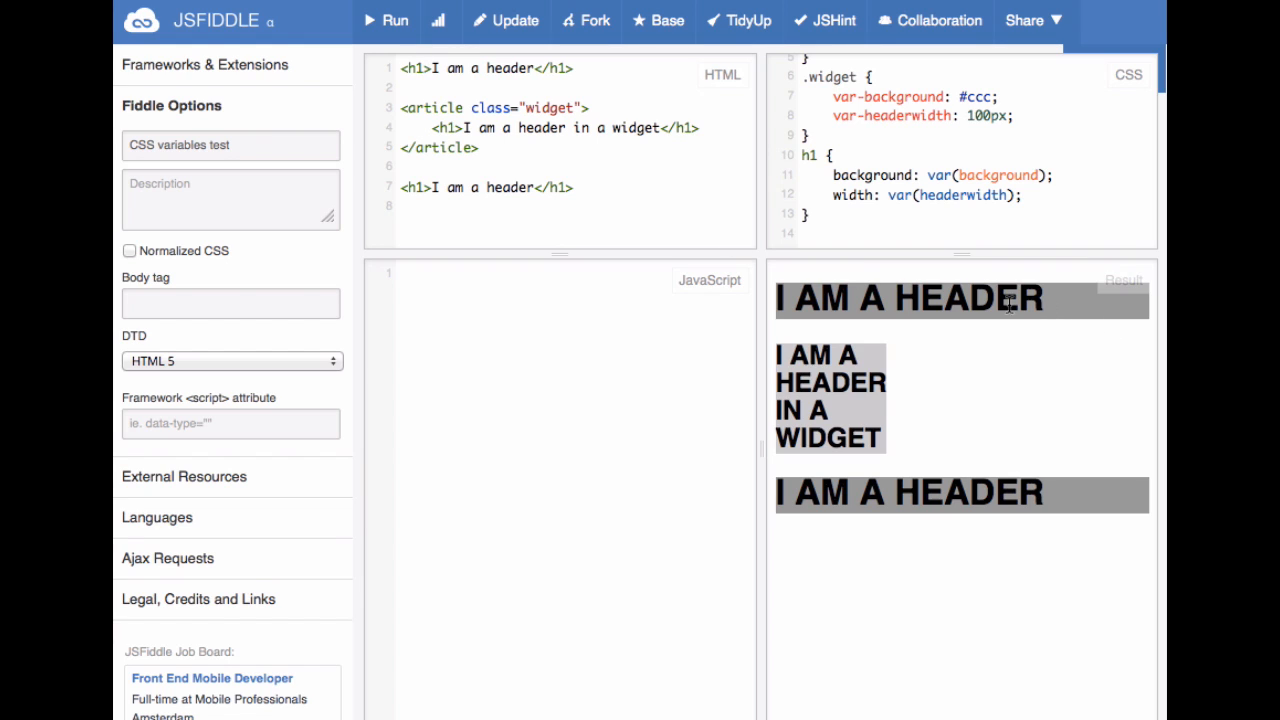
pyautogui.moveTo(530, 180)
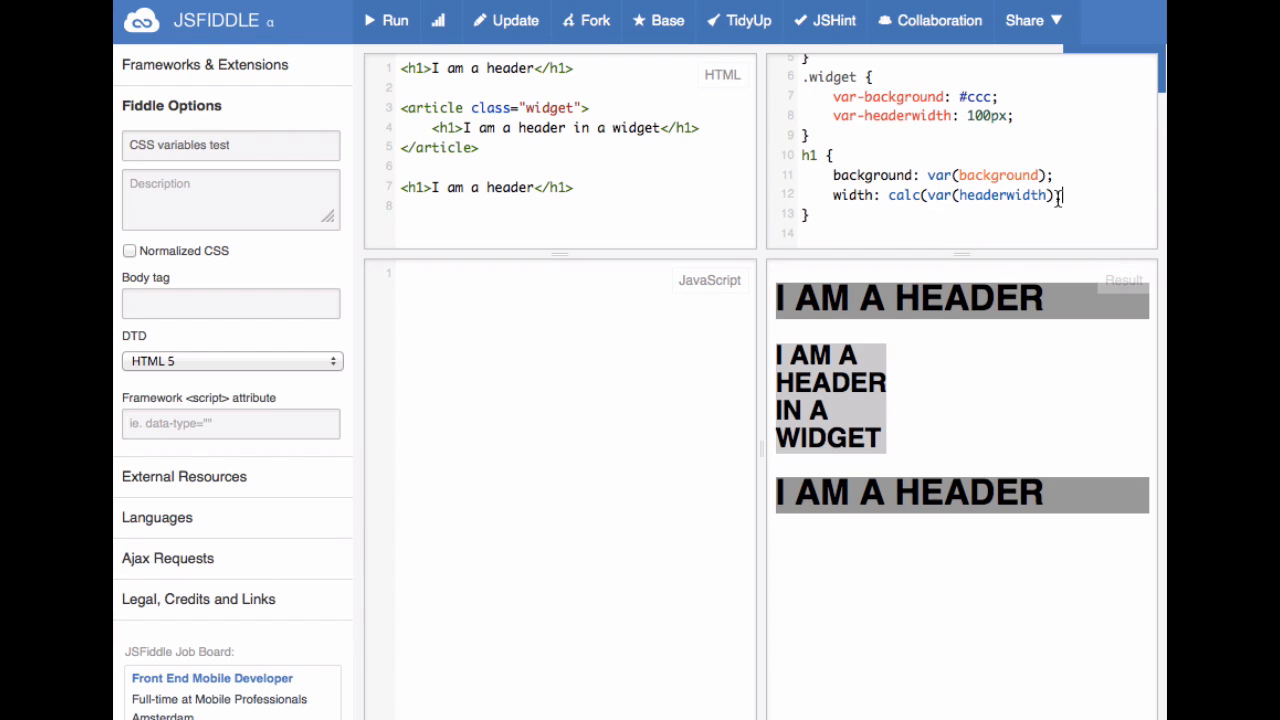
pyautogui.write('/2')
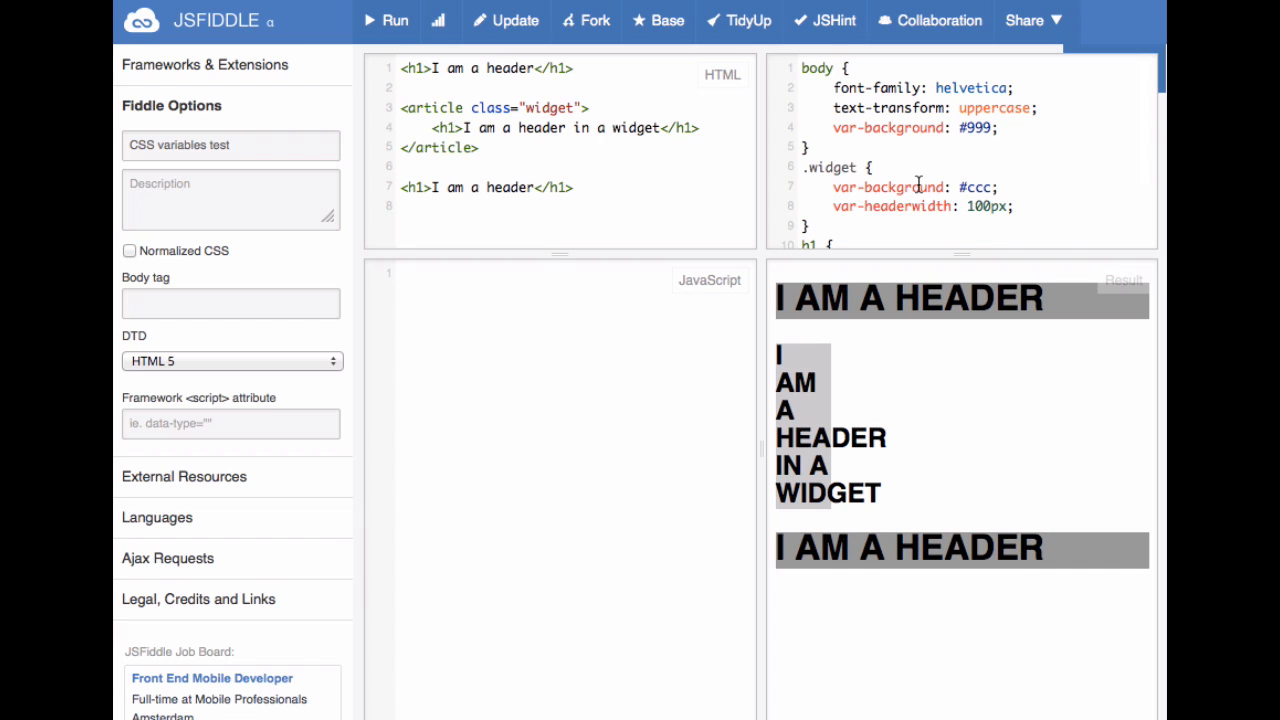
# Add style="var-headerwidth: 120px;" inline to the last h1 header.
pyautogui.scroll(-3)
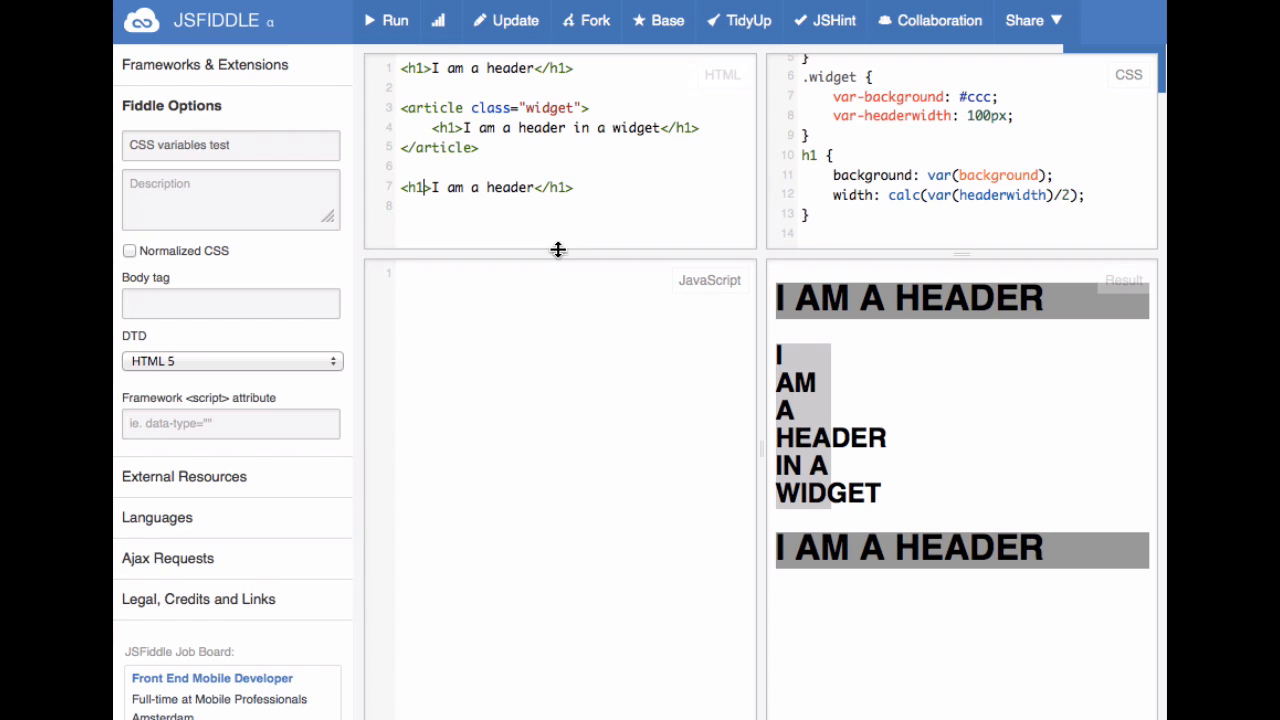
pyautogui.write('styl')
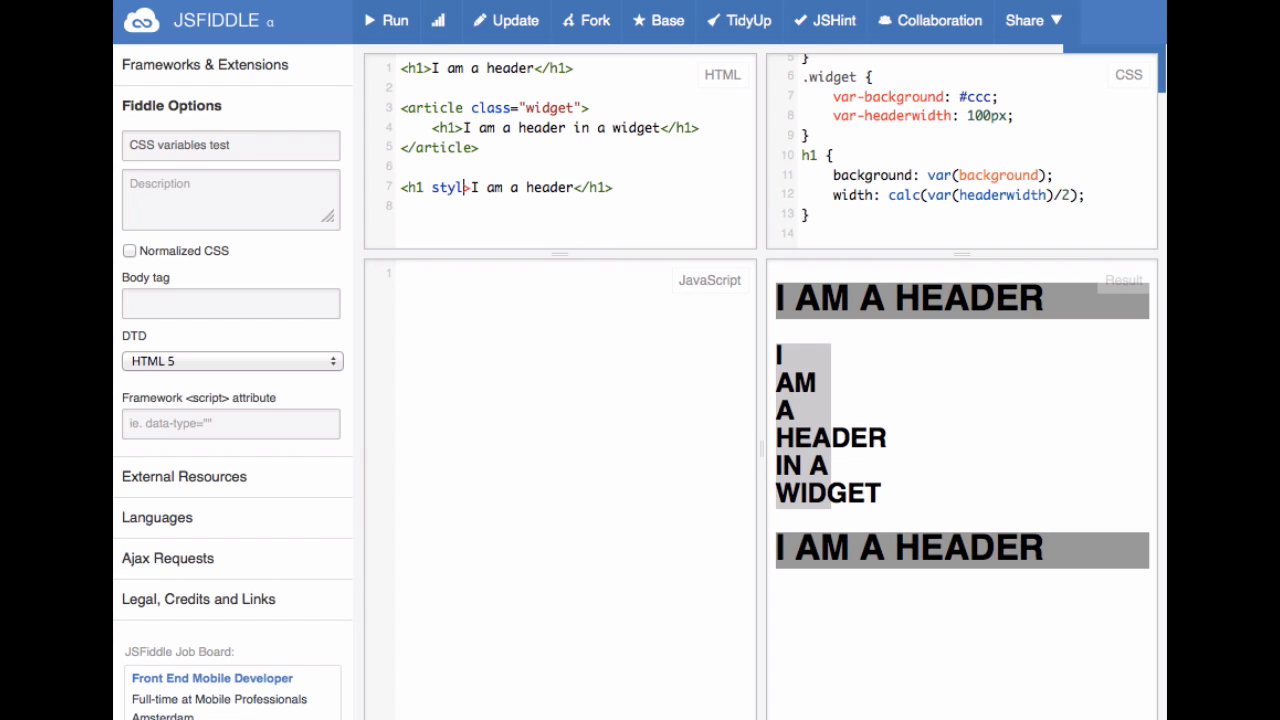
pyautogui.write('e="v')
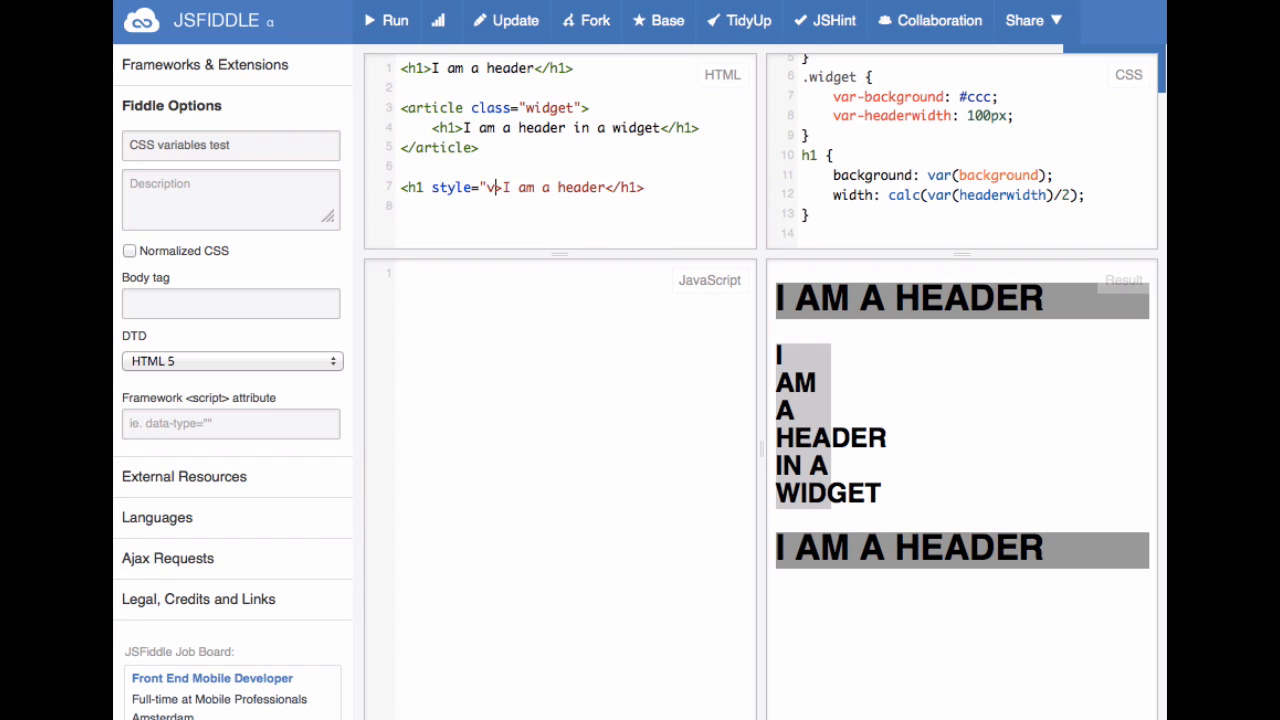
pyautogui.write('ar-headerwidth:')
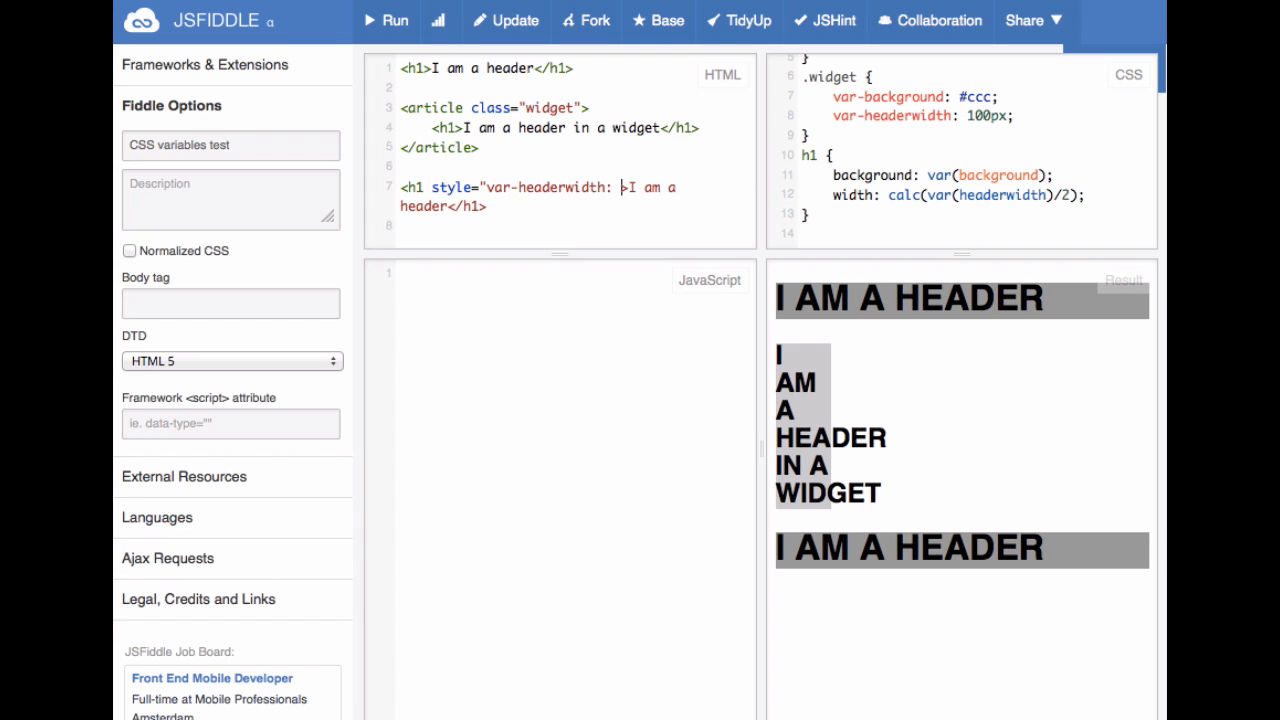
pyautogui.write('120px;')
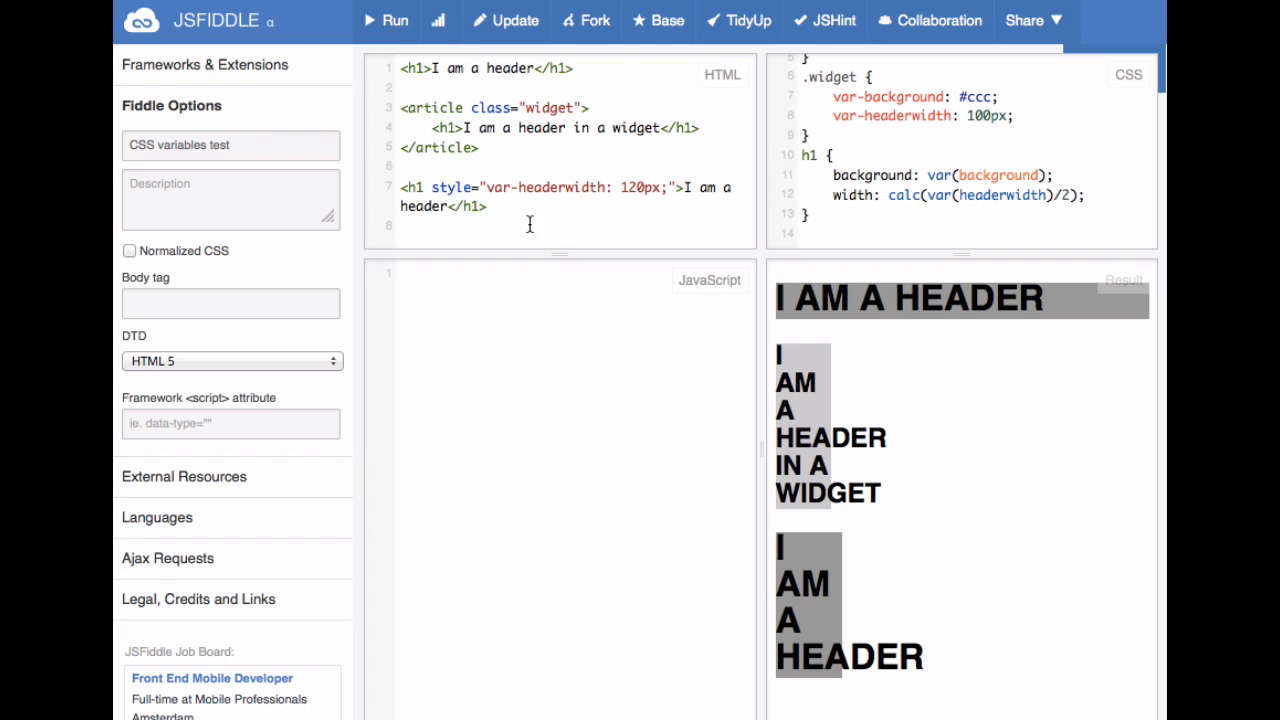
pyautogui.moveTo(604, 114)
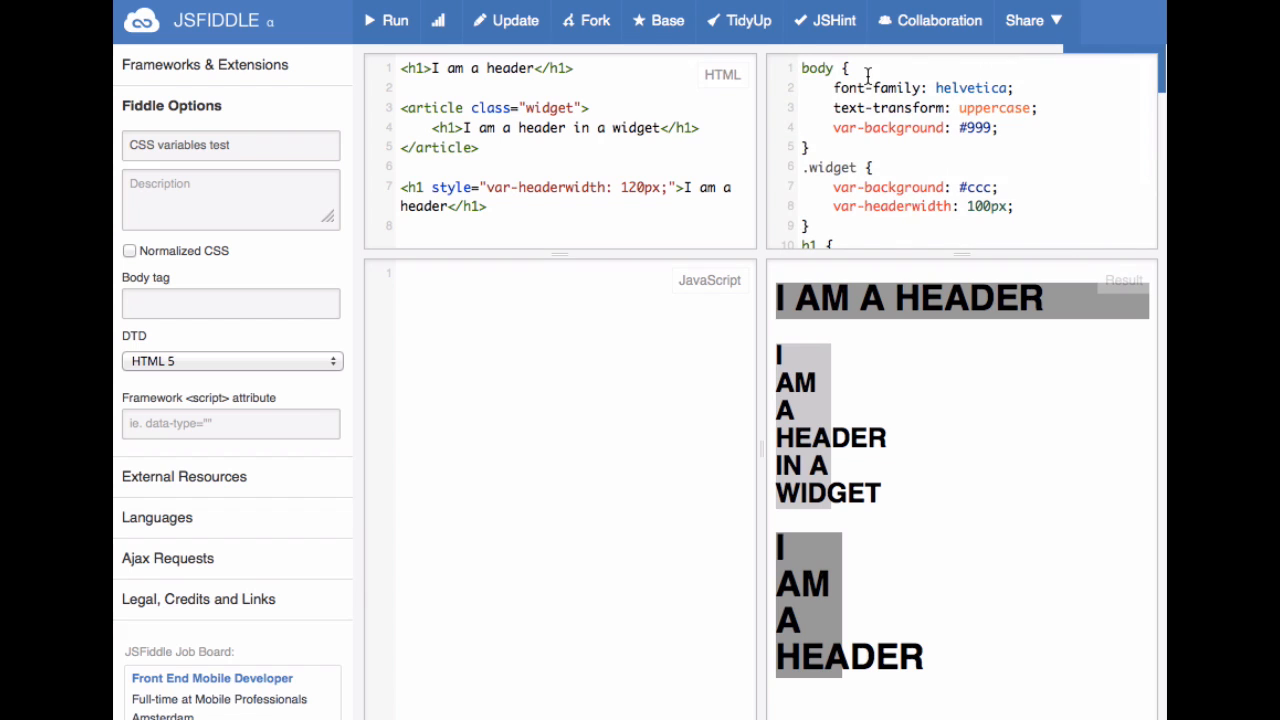
pyautogui.moveTo(432, 187); pyautogui.dragTo(608, 187)
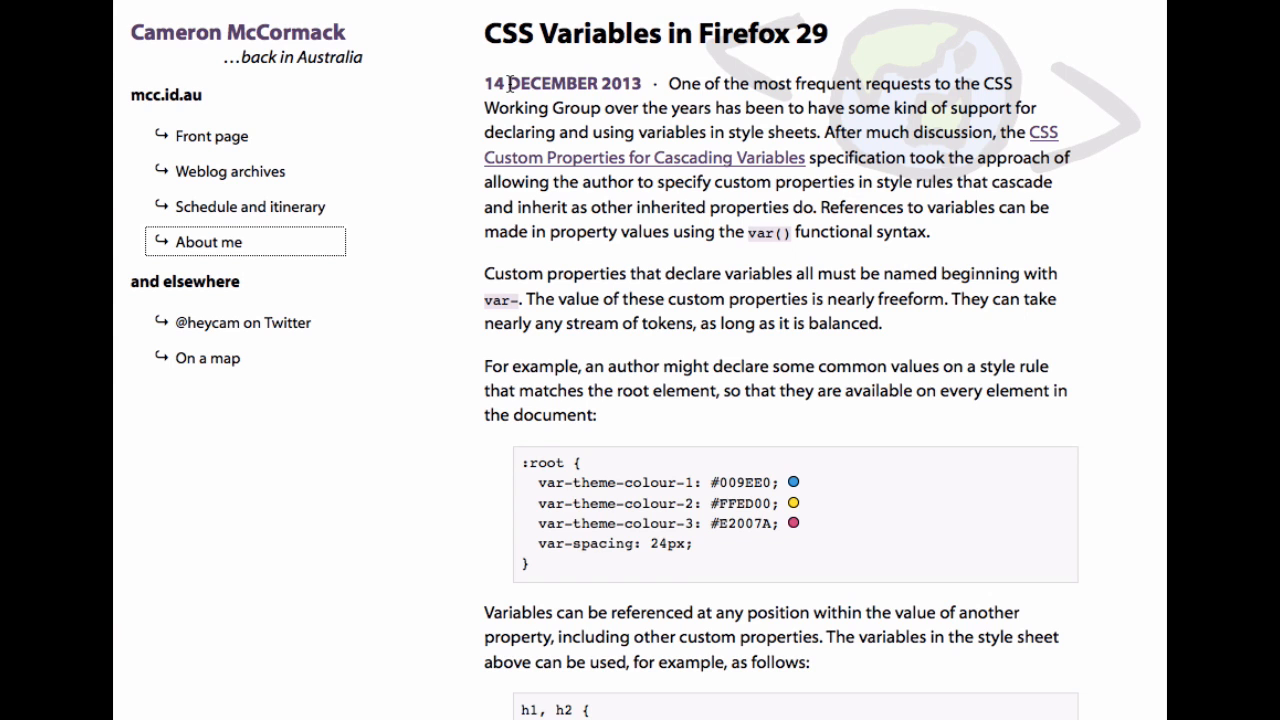
pyautogui.moveTo(415, 30)
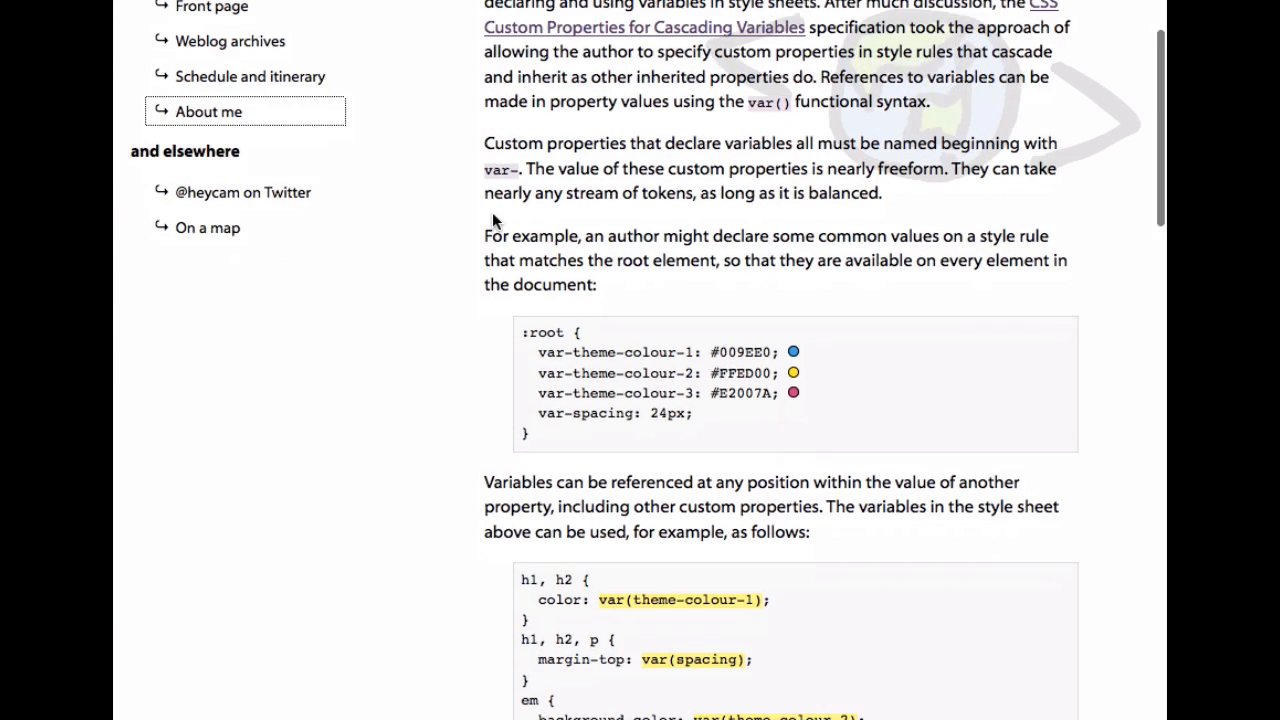
# Scroll through the CSS Variables in Firefox 29 article to its rendered example.
pyautogui.scroll(-3)
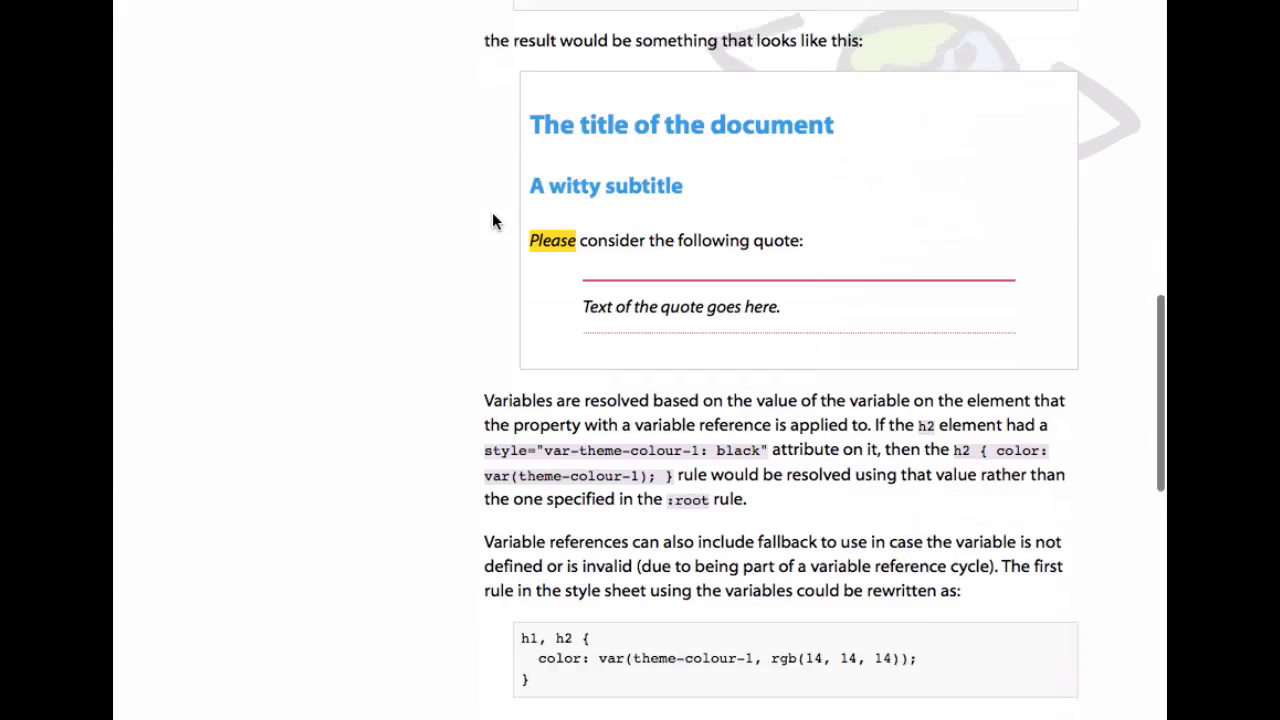
pyautogui.scroll(-3)
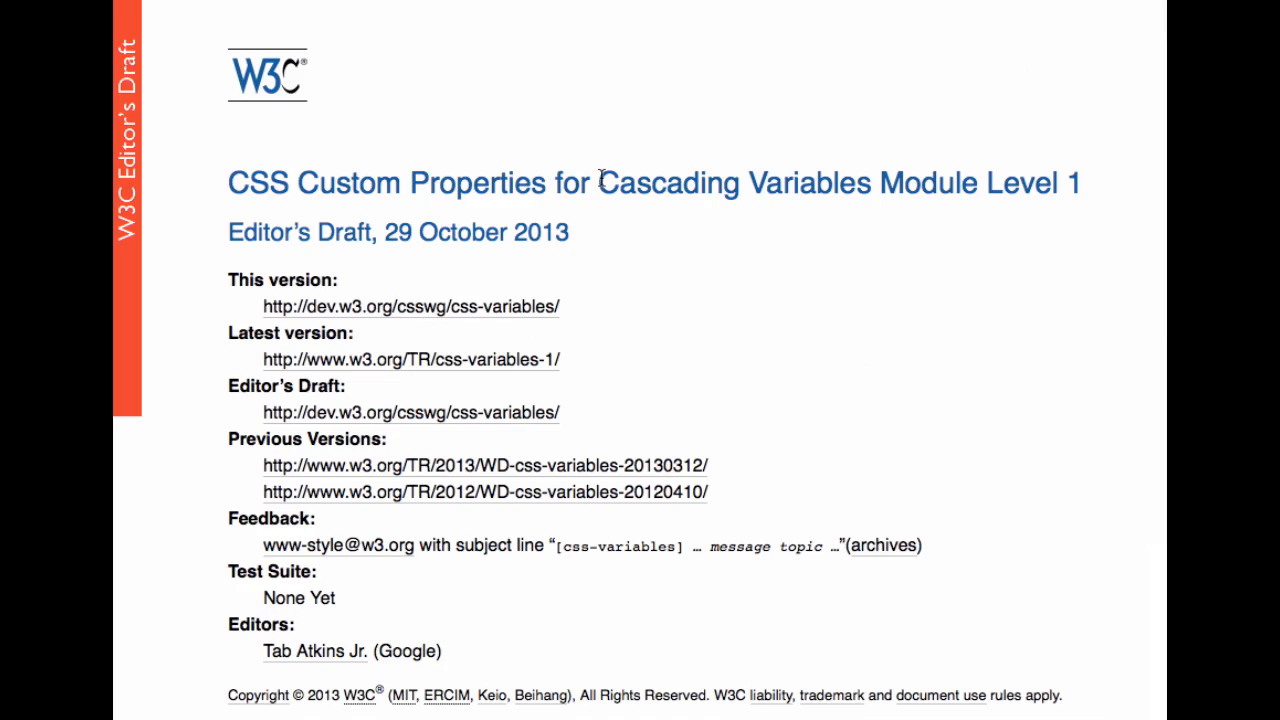
pyautogui.moveTo(600, 180)
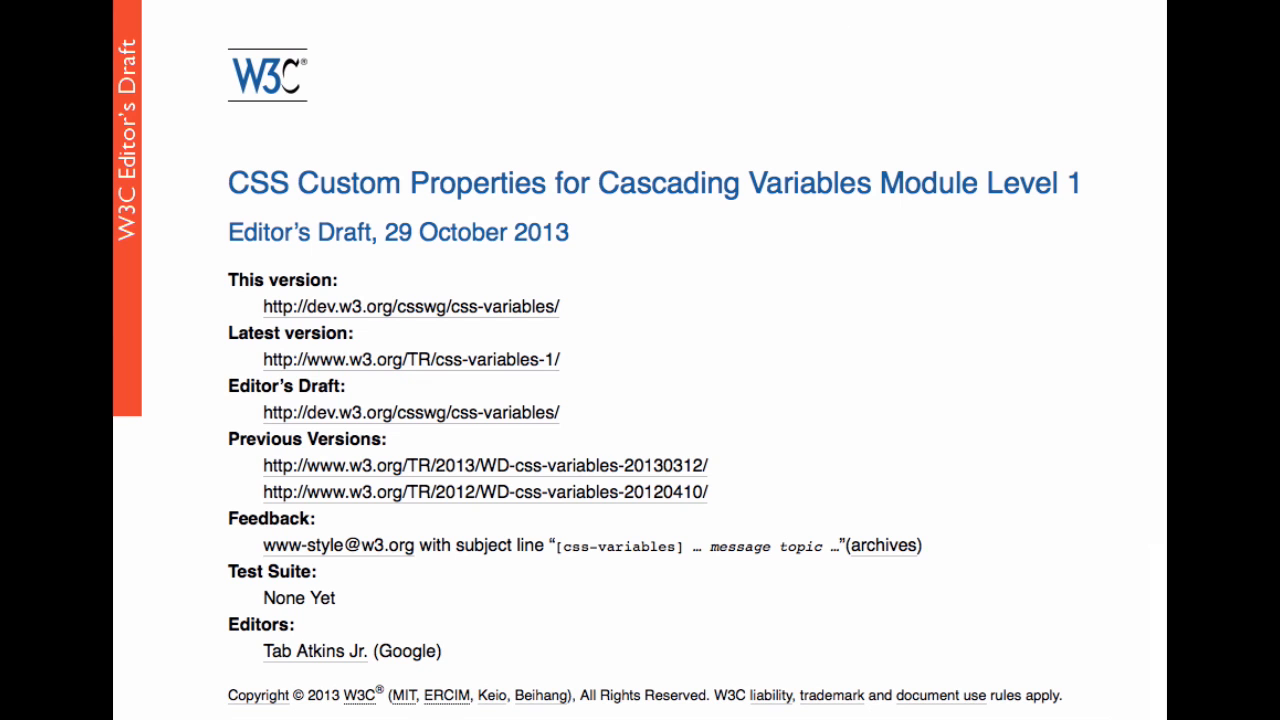